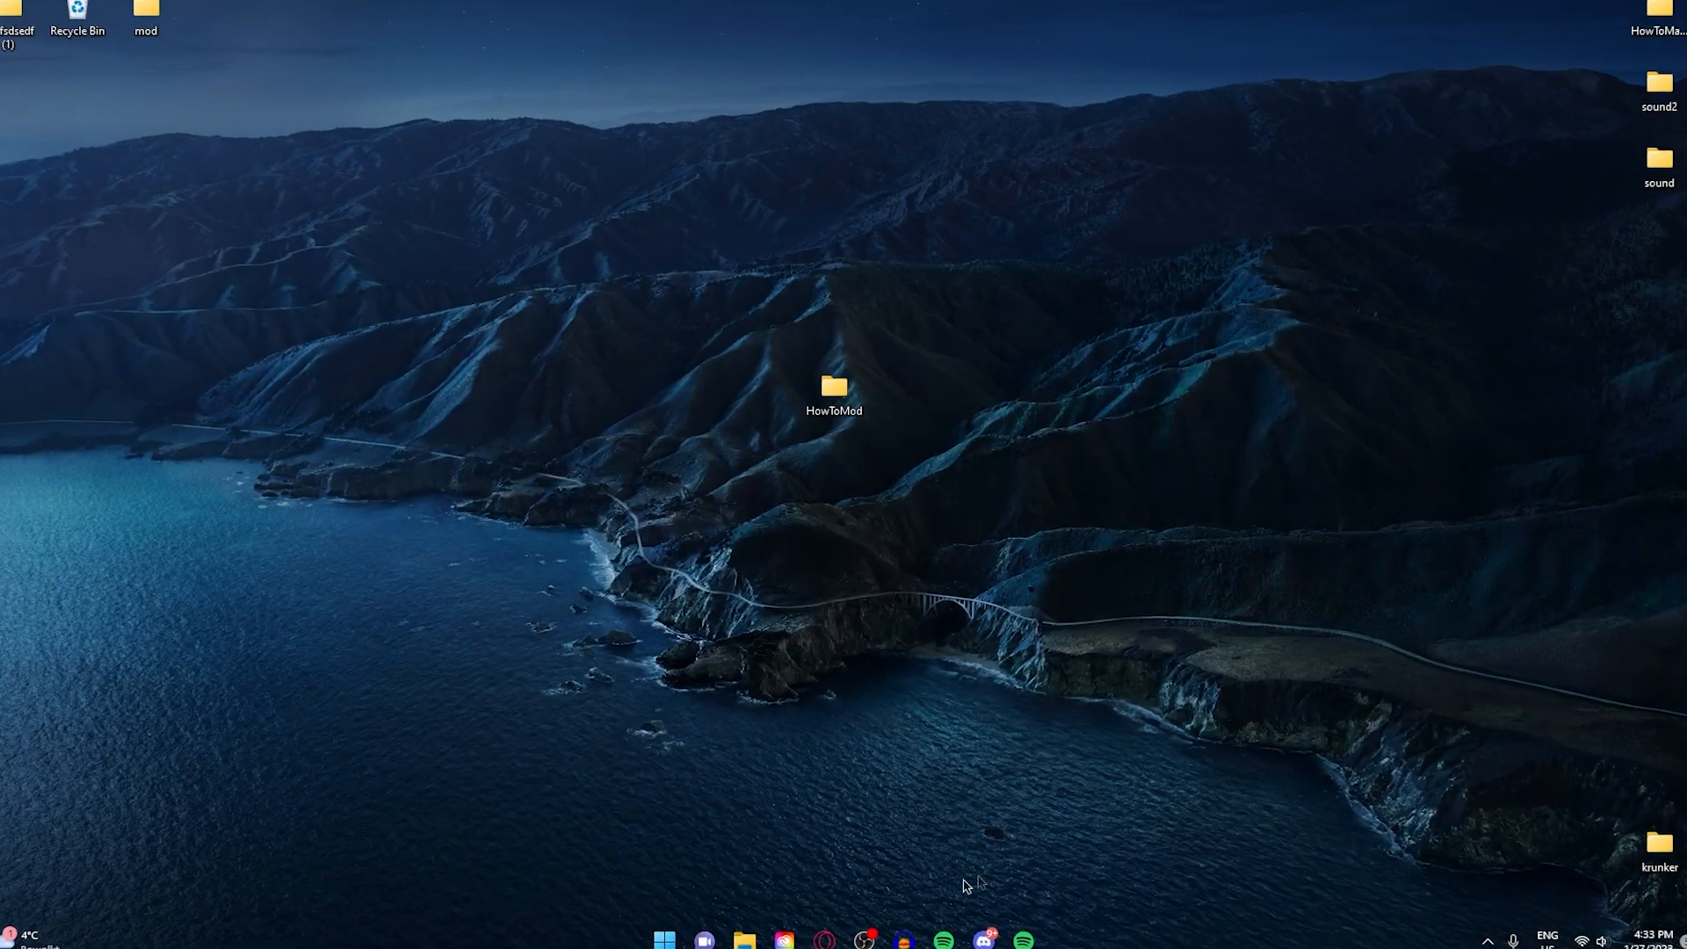
Browse into HowToMod\Thumbnail and look inside the Adobe_Photoshop_2023 folder.
click(833, 386)
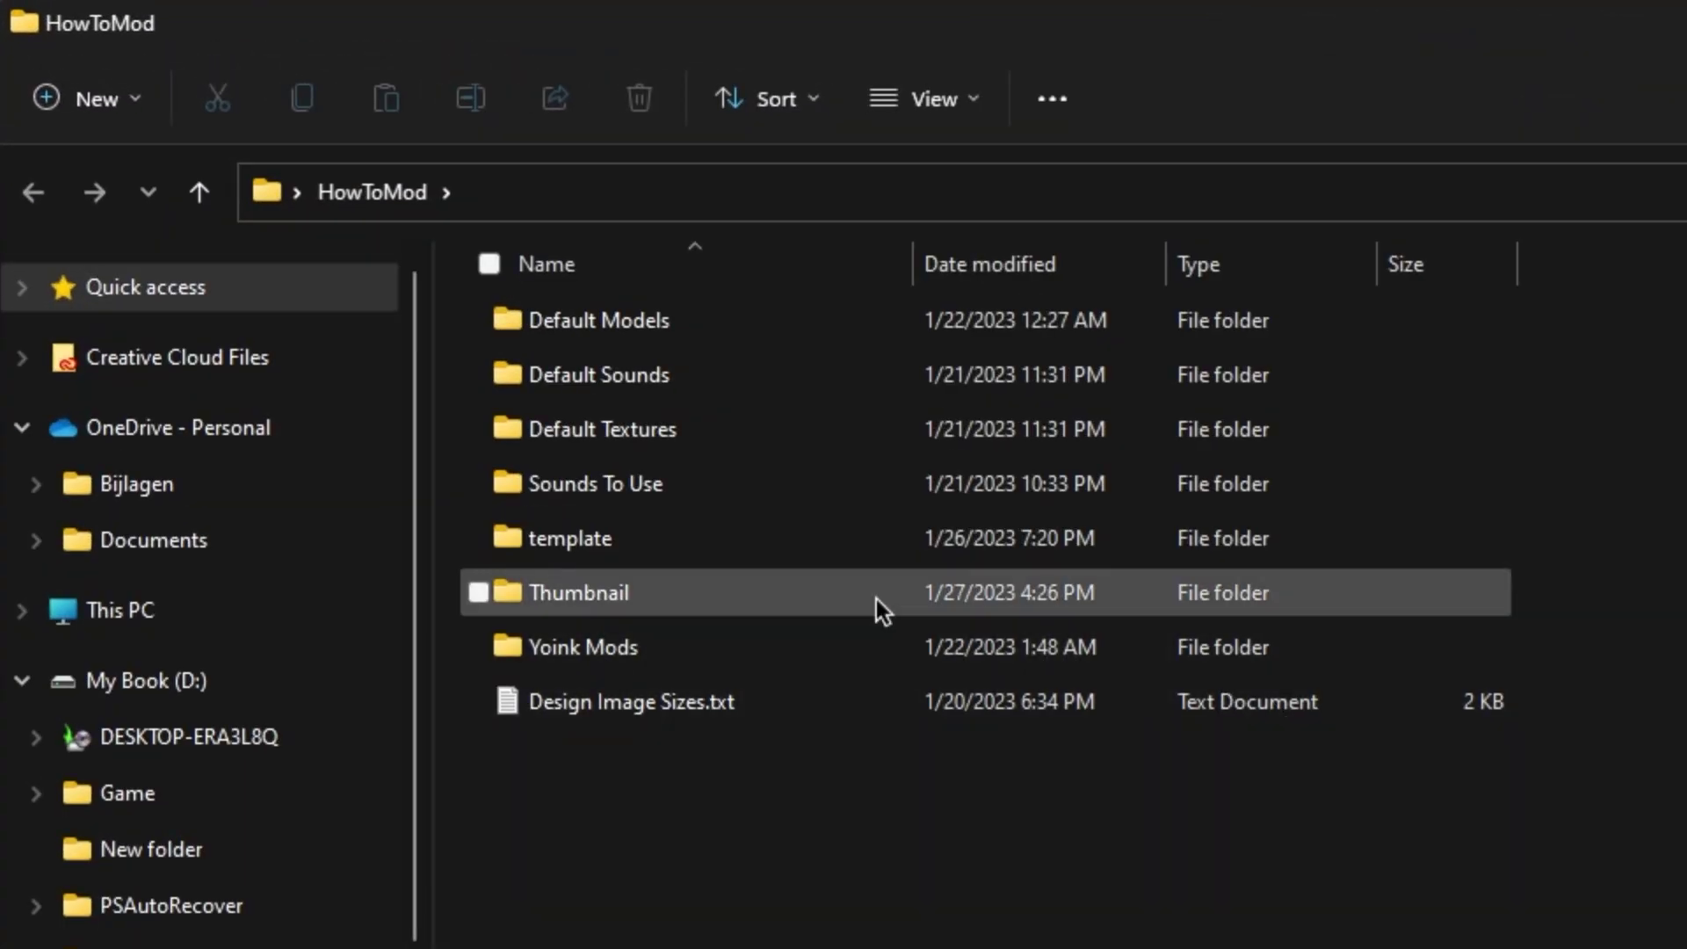
double_click(577, 593)
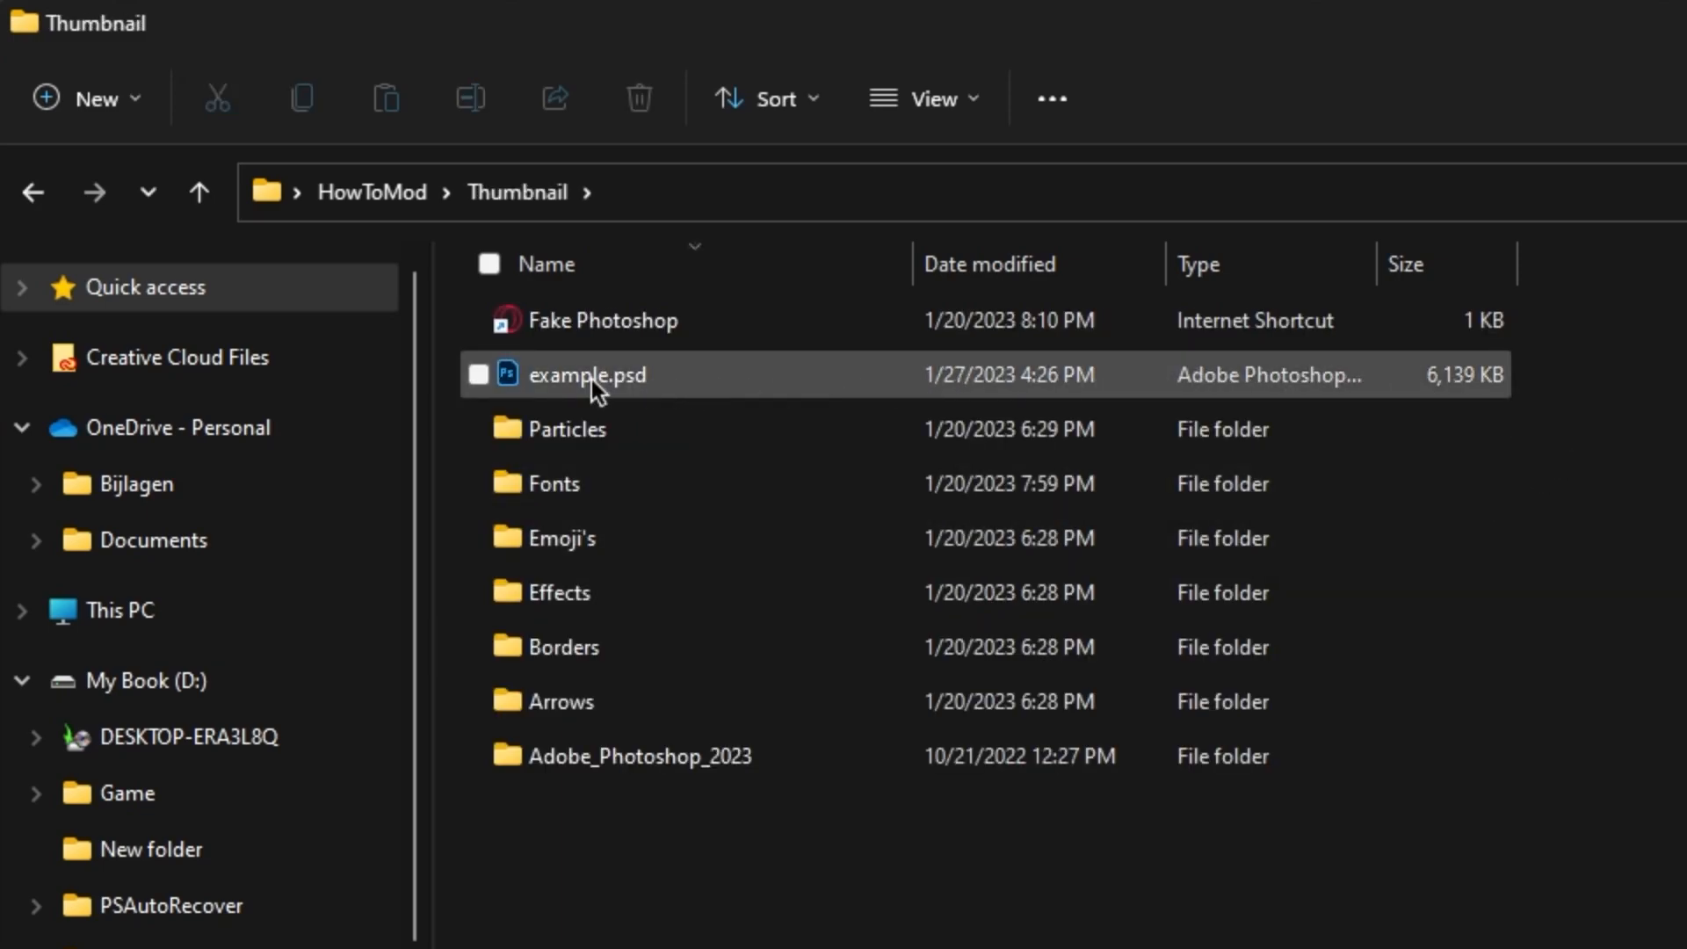
mouse_move(645, 390)
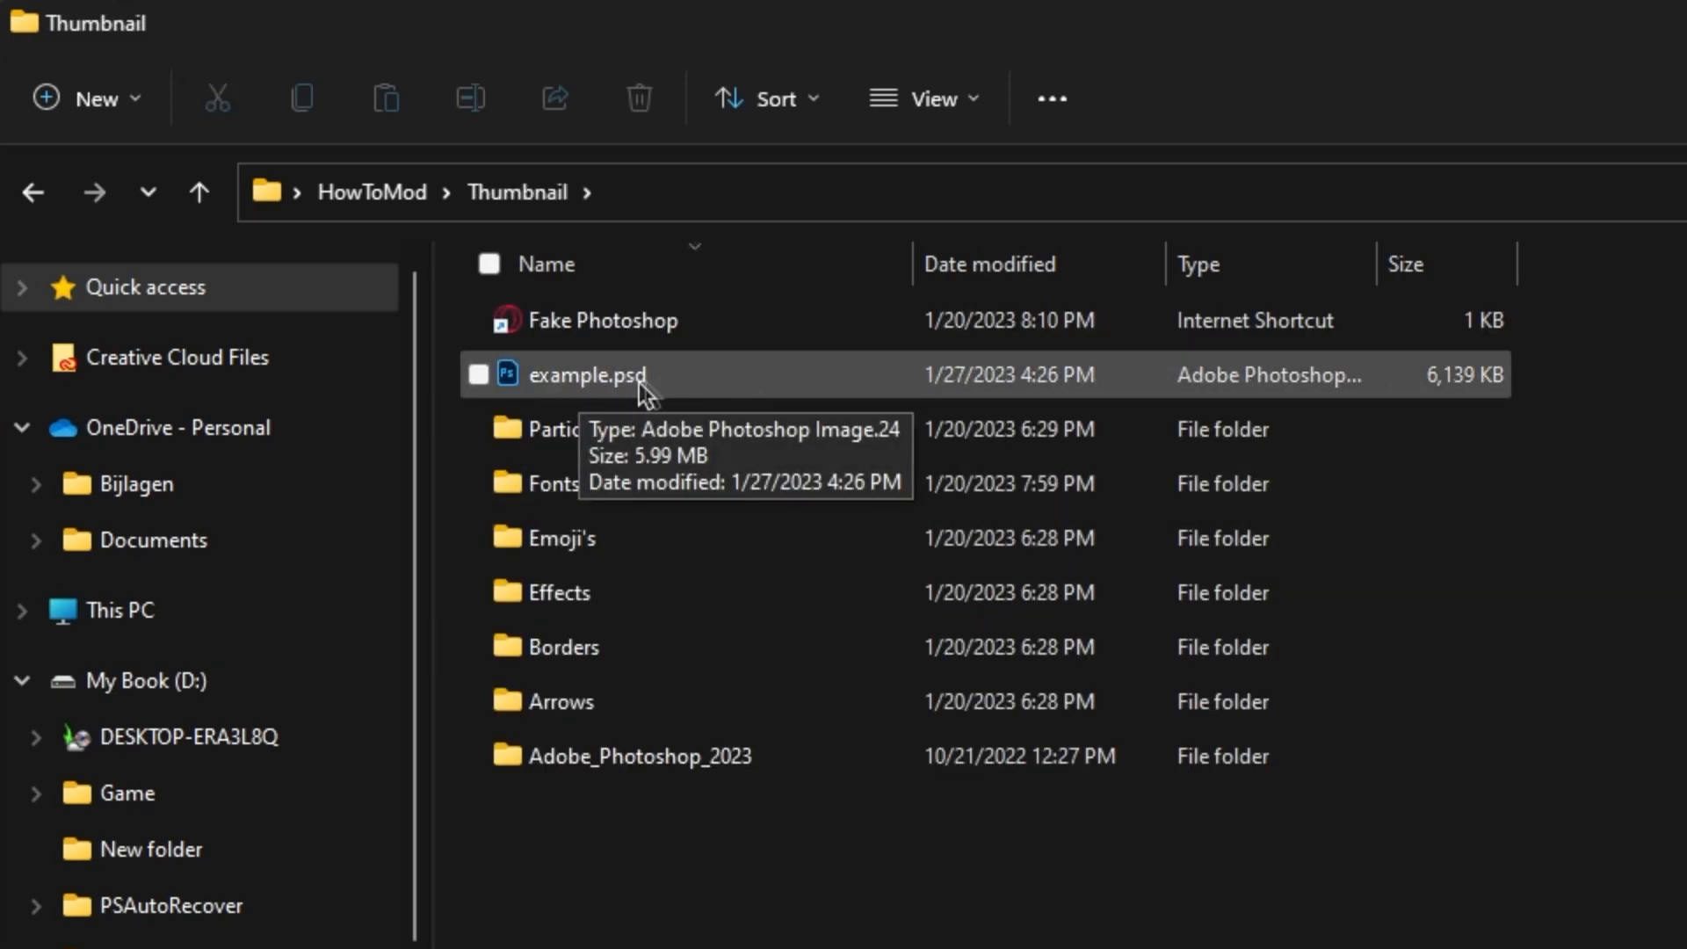
mouse_move(698, 400)
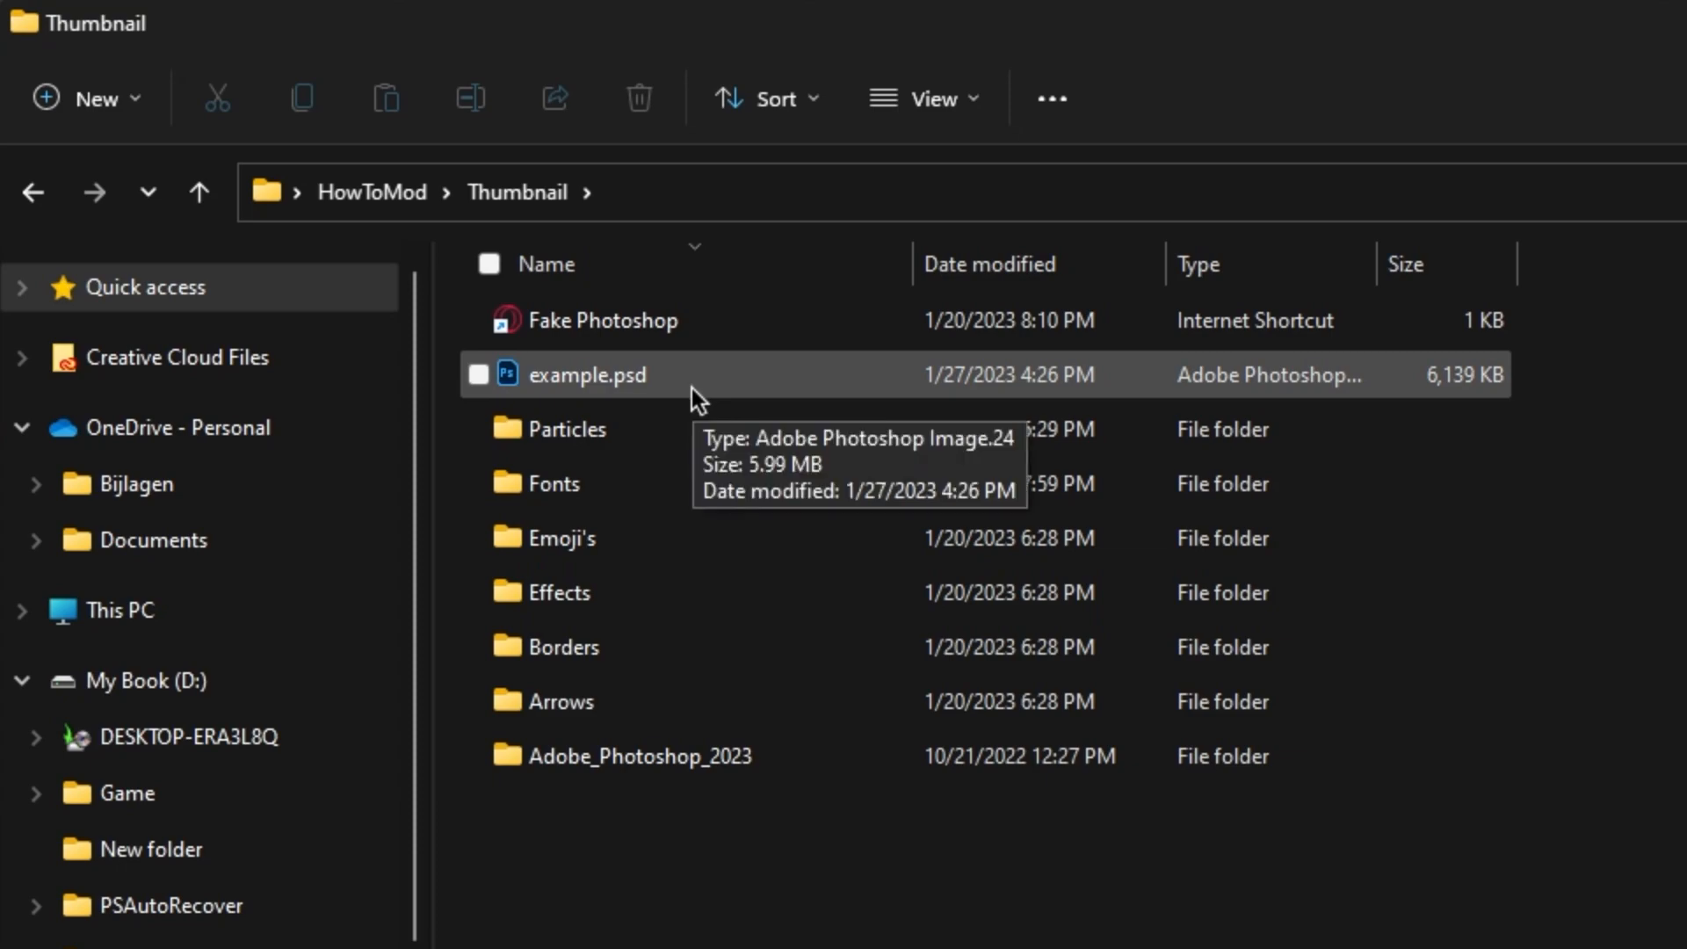
click(638, 755)
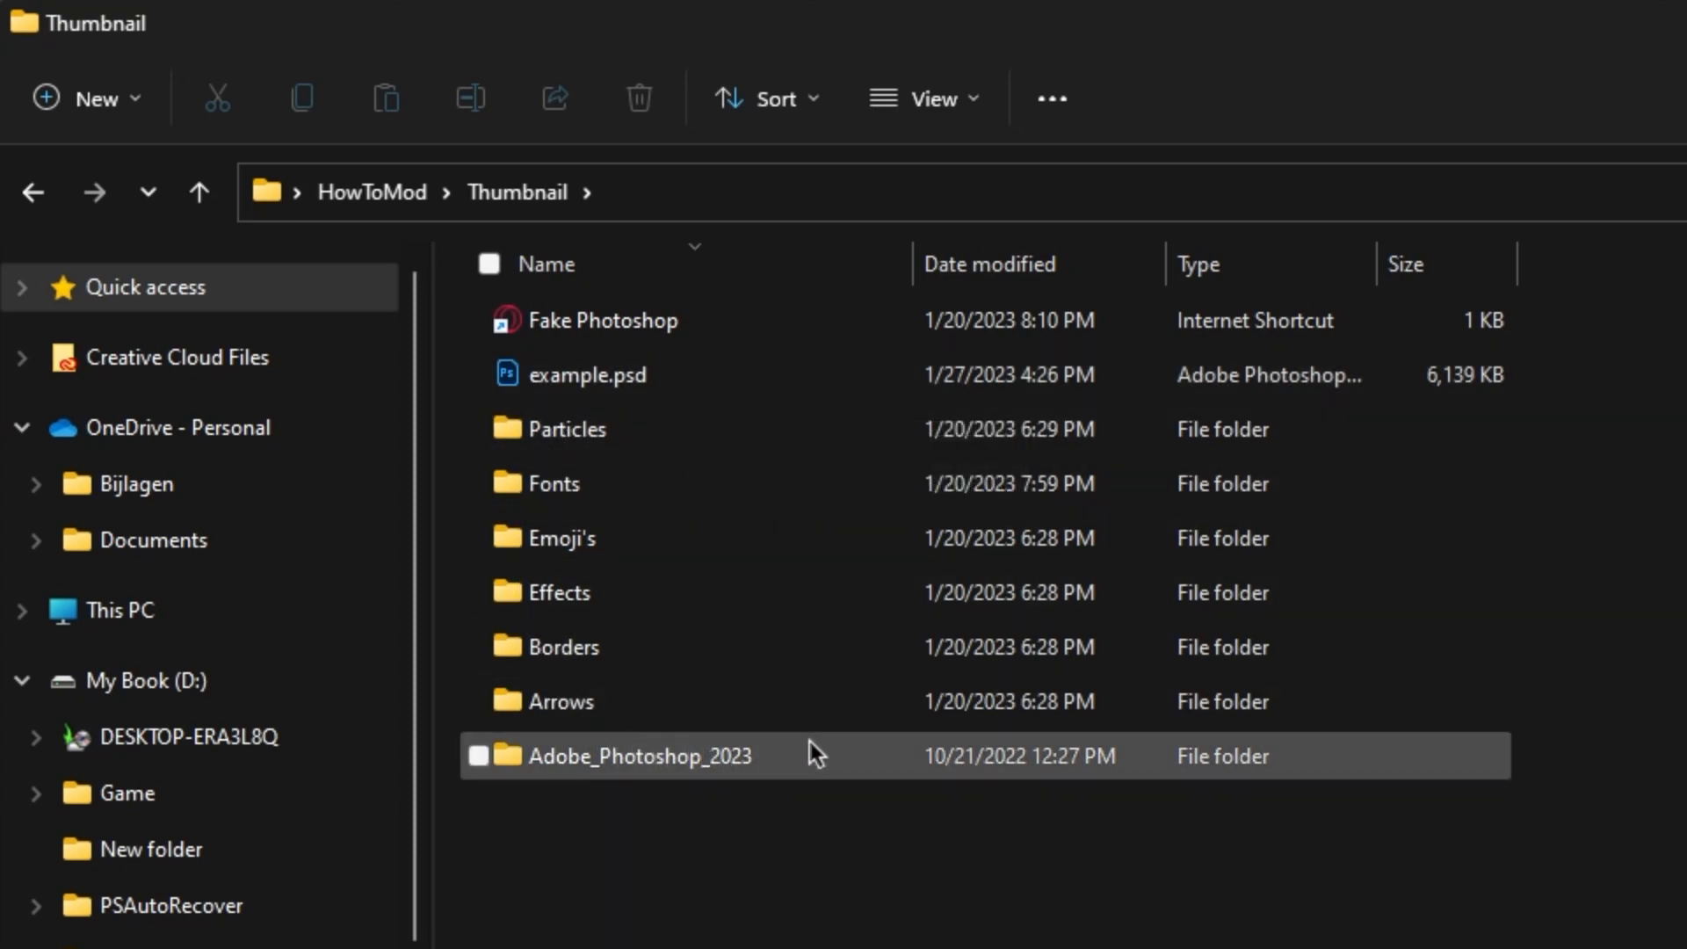
double_click(640, 756)
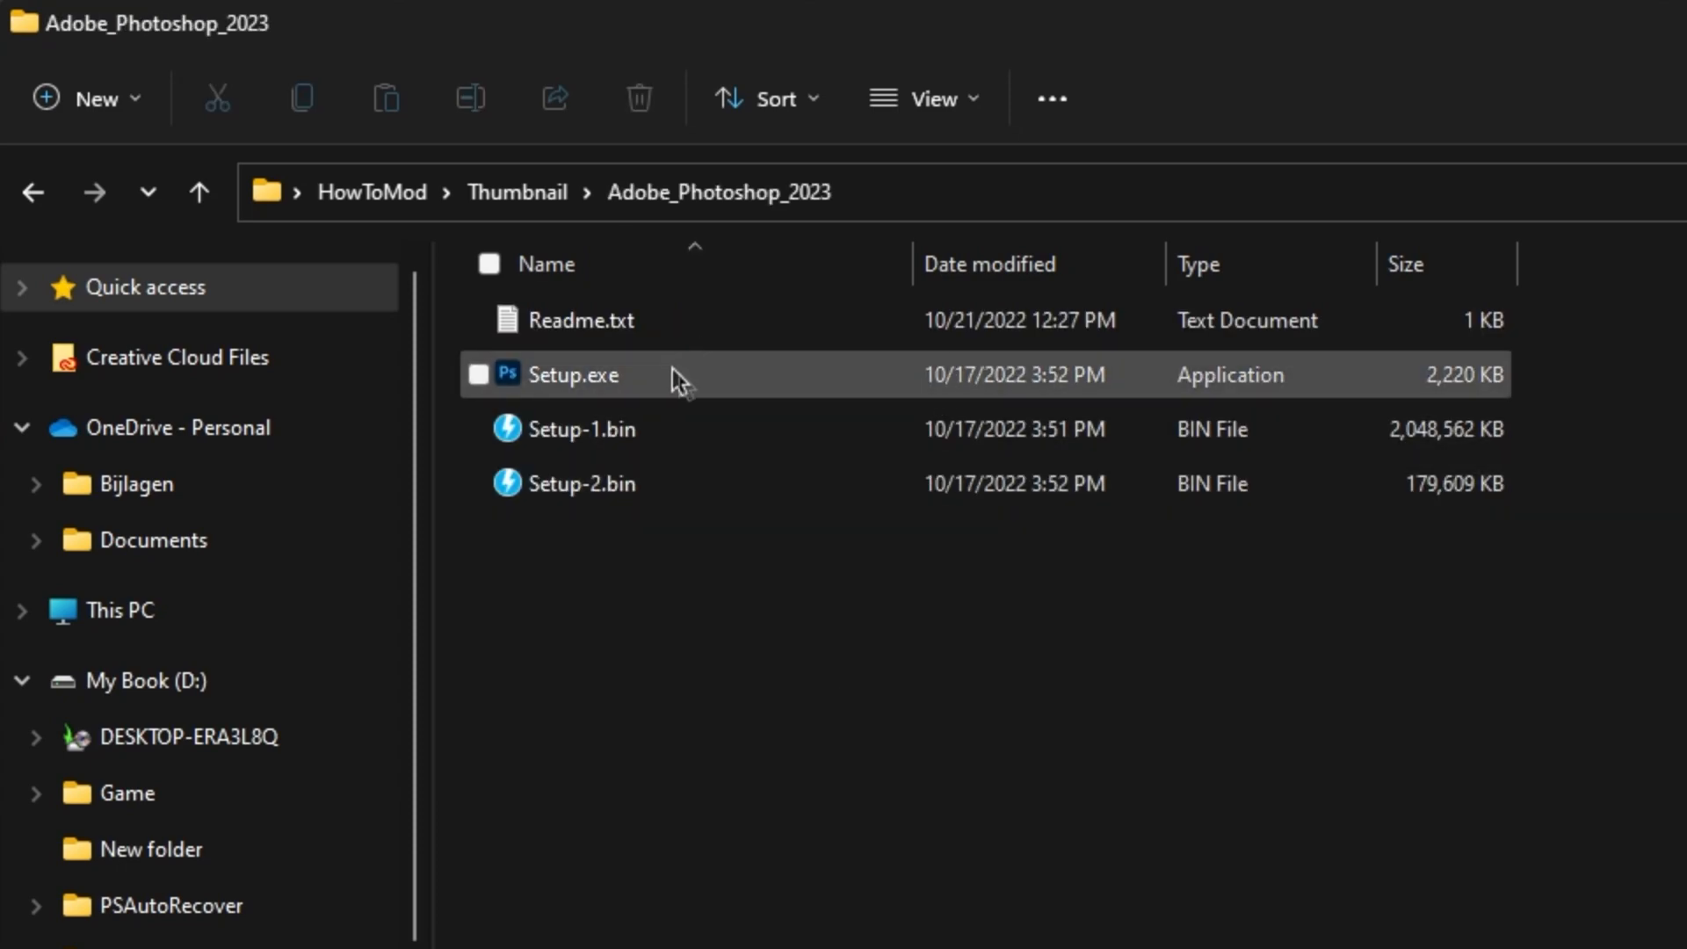
mouse_move(634, 383)
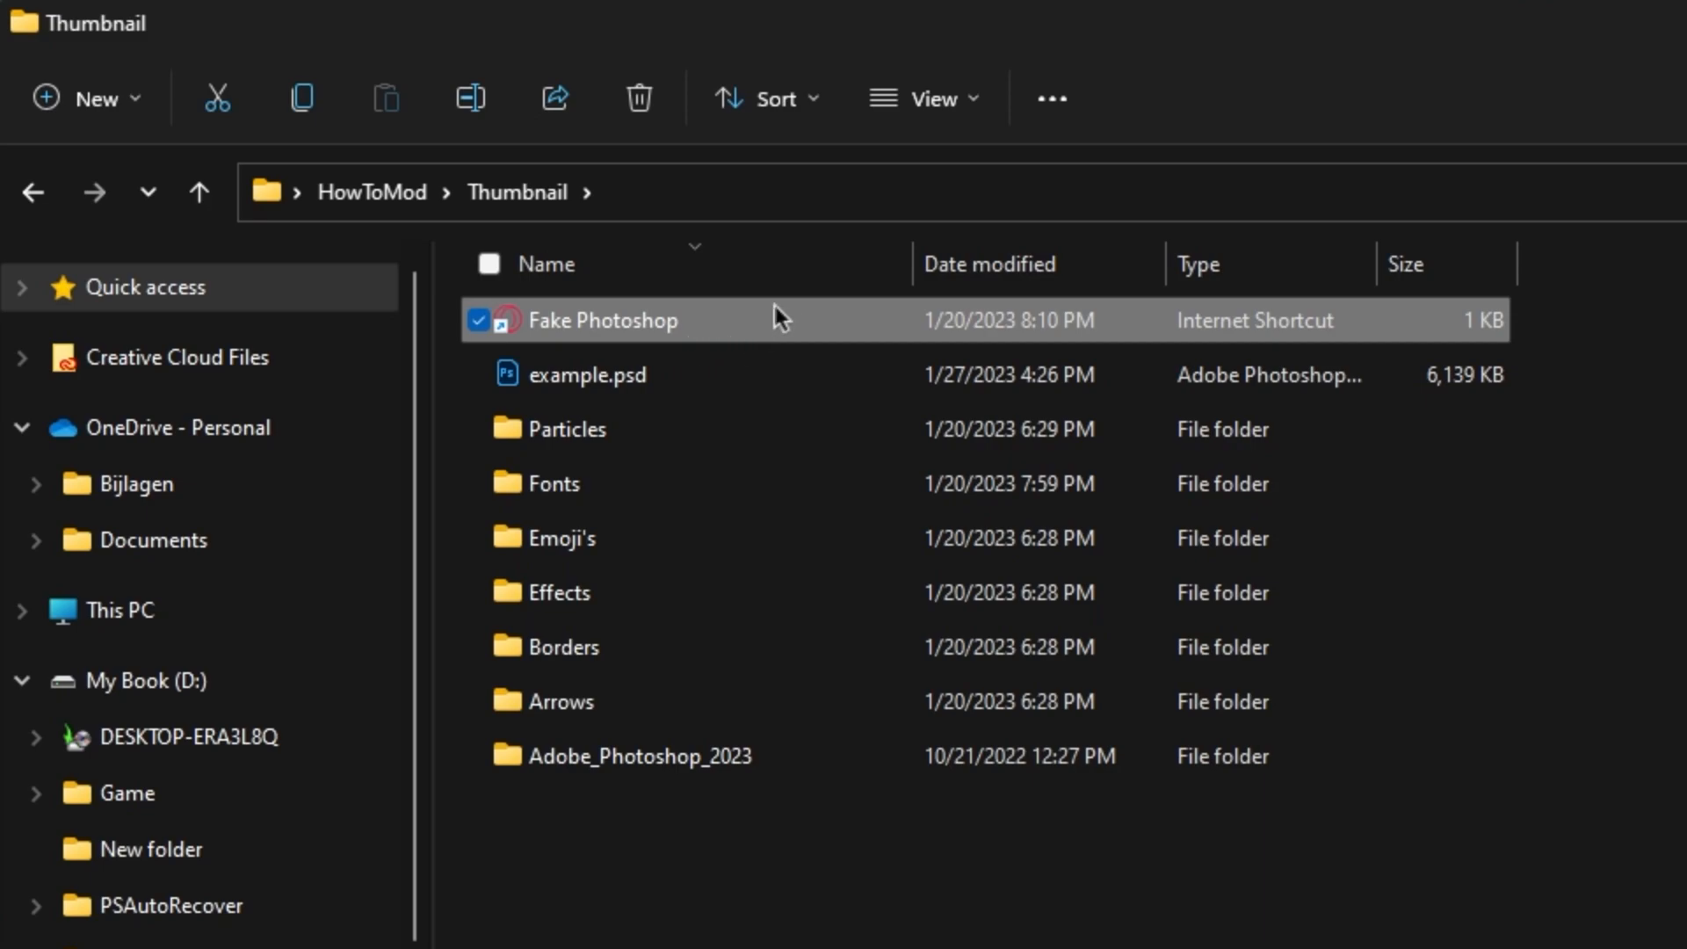
mouse_move(861, 353)
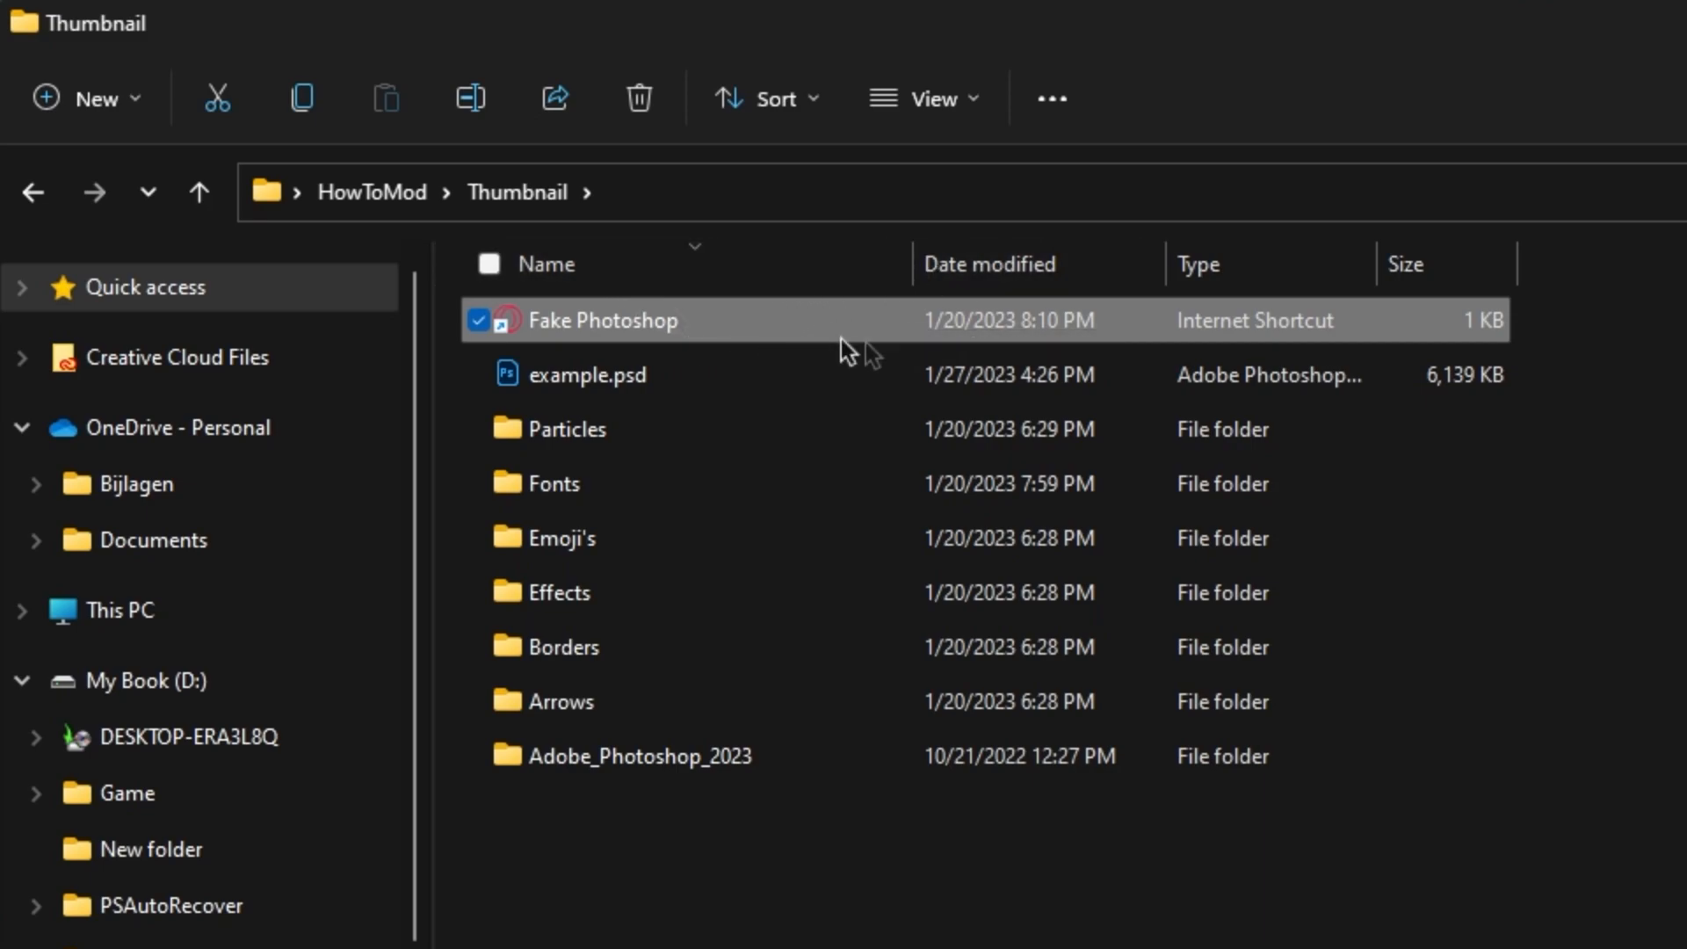
mouse_move(705, 323)
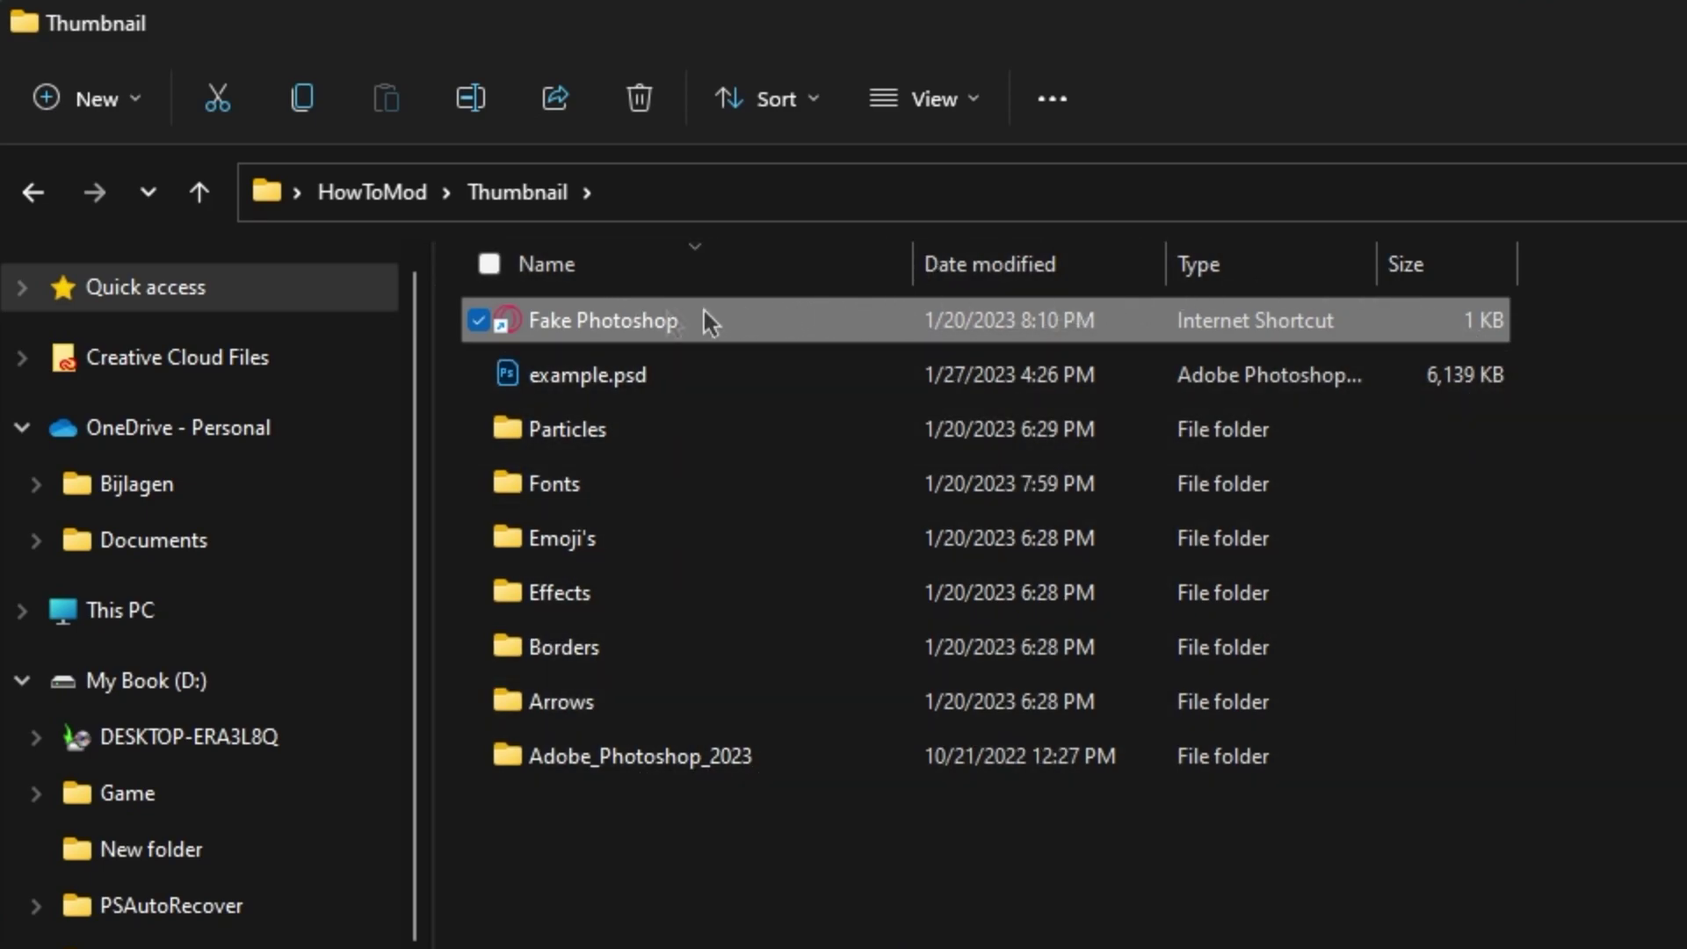
mouse_move(754, 328)
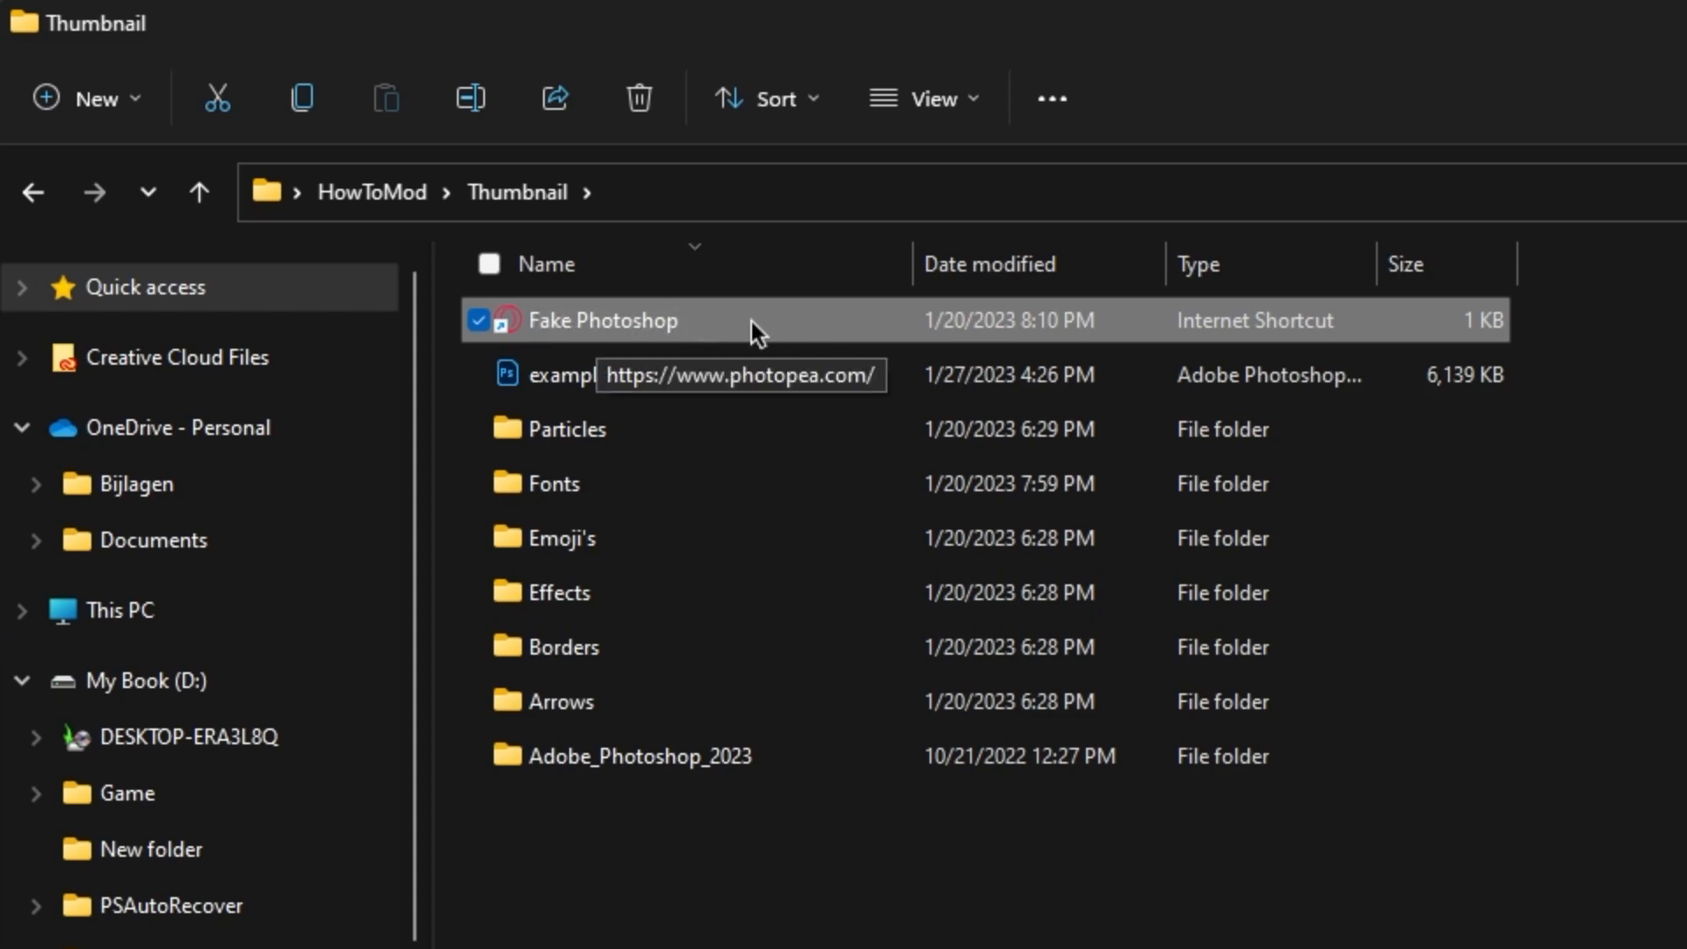
double_click(564, 429)
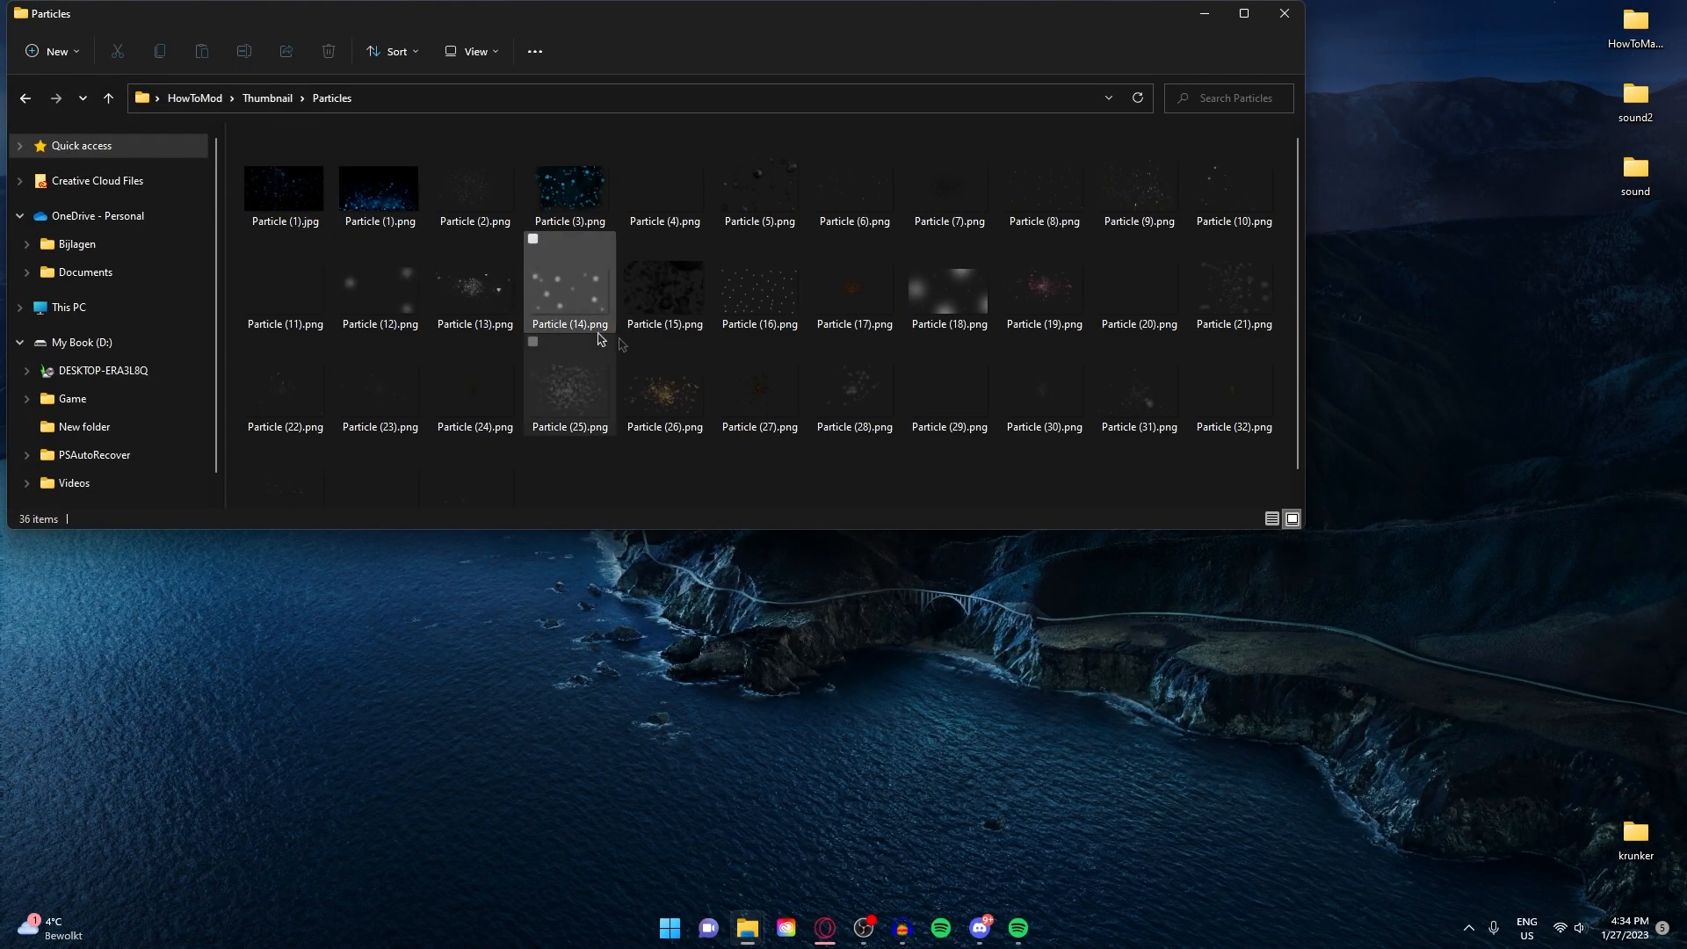
scroll(down, 3)
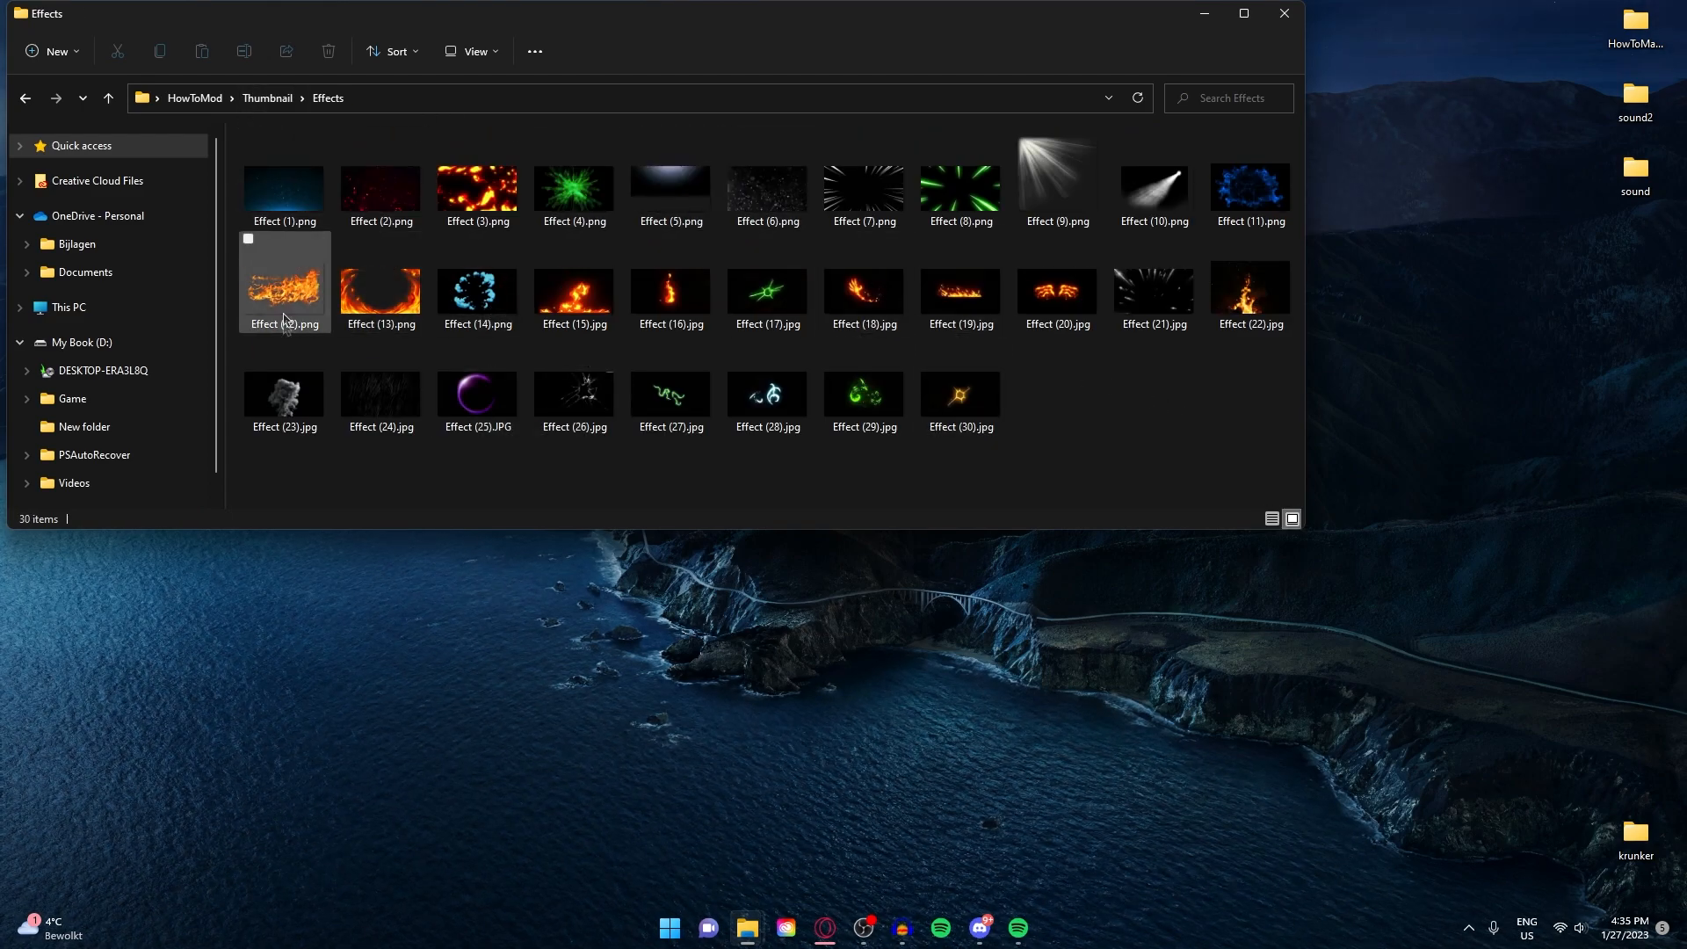
click(573, 396)
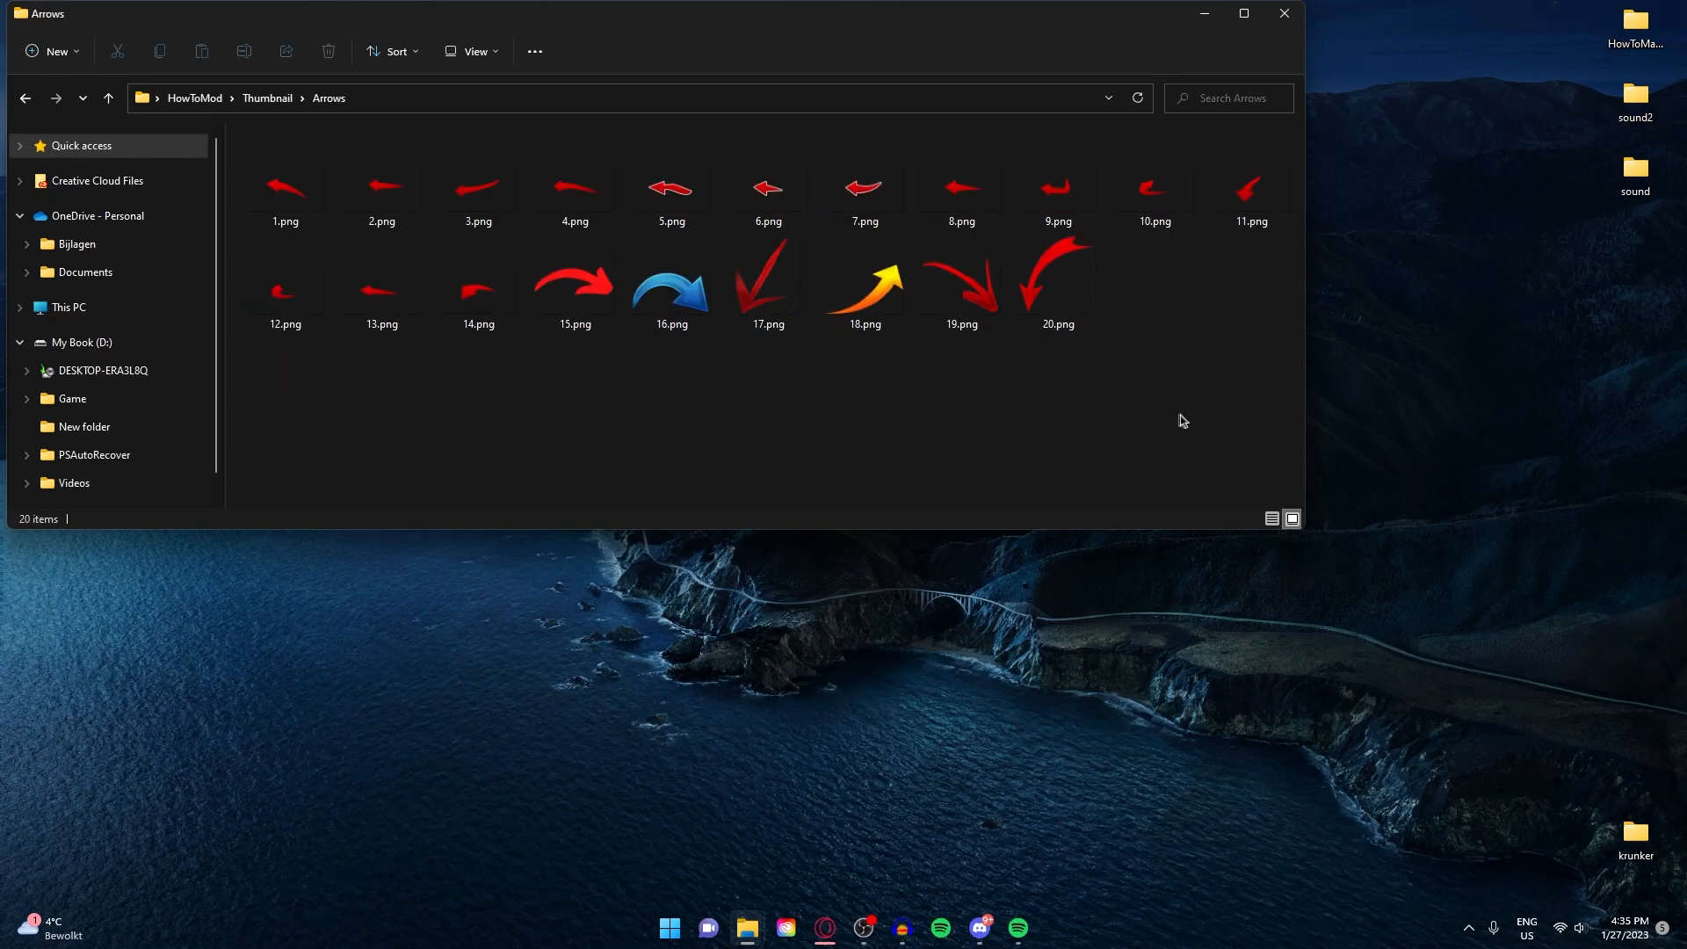
mouse_move(1144, 438)
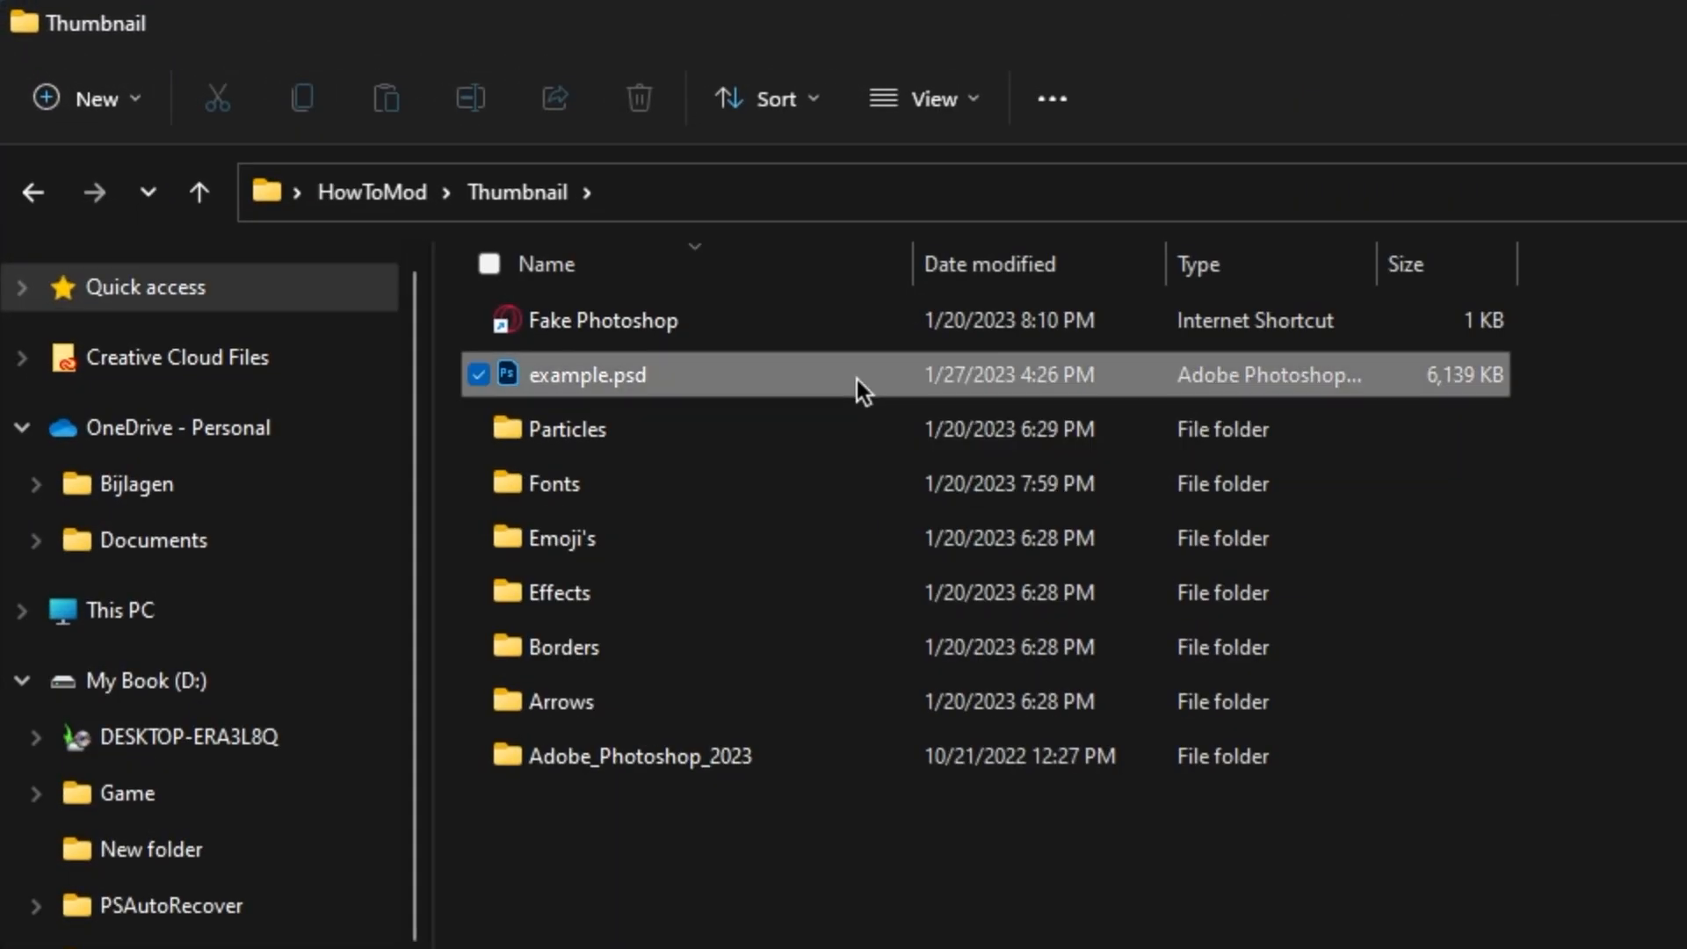
Load example.psd, toggle the new artwork layer's visibility to check the design beneath, and reach the export commands.
double_click(603, 374)
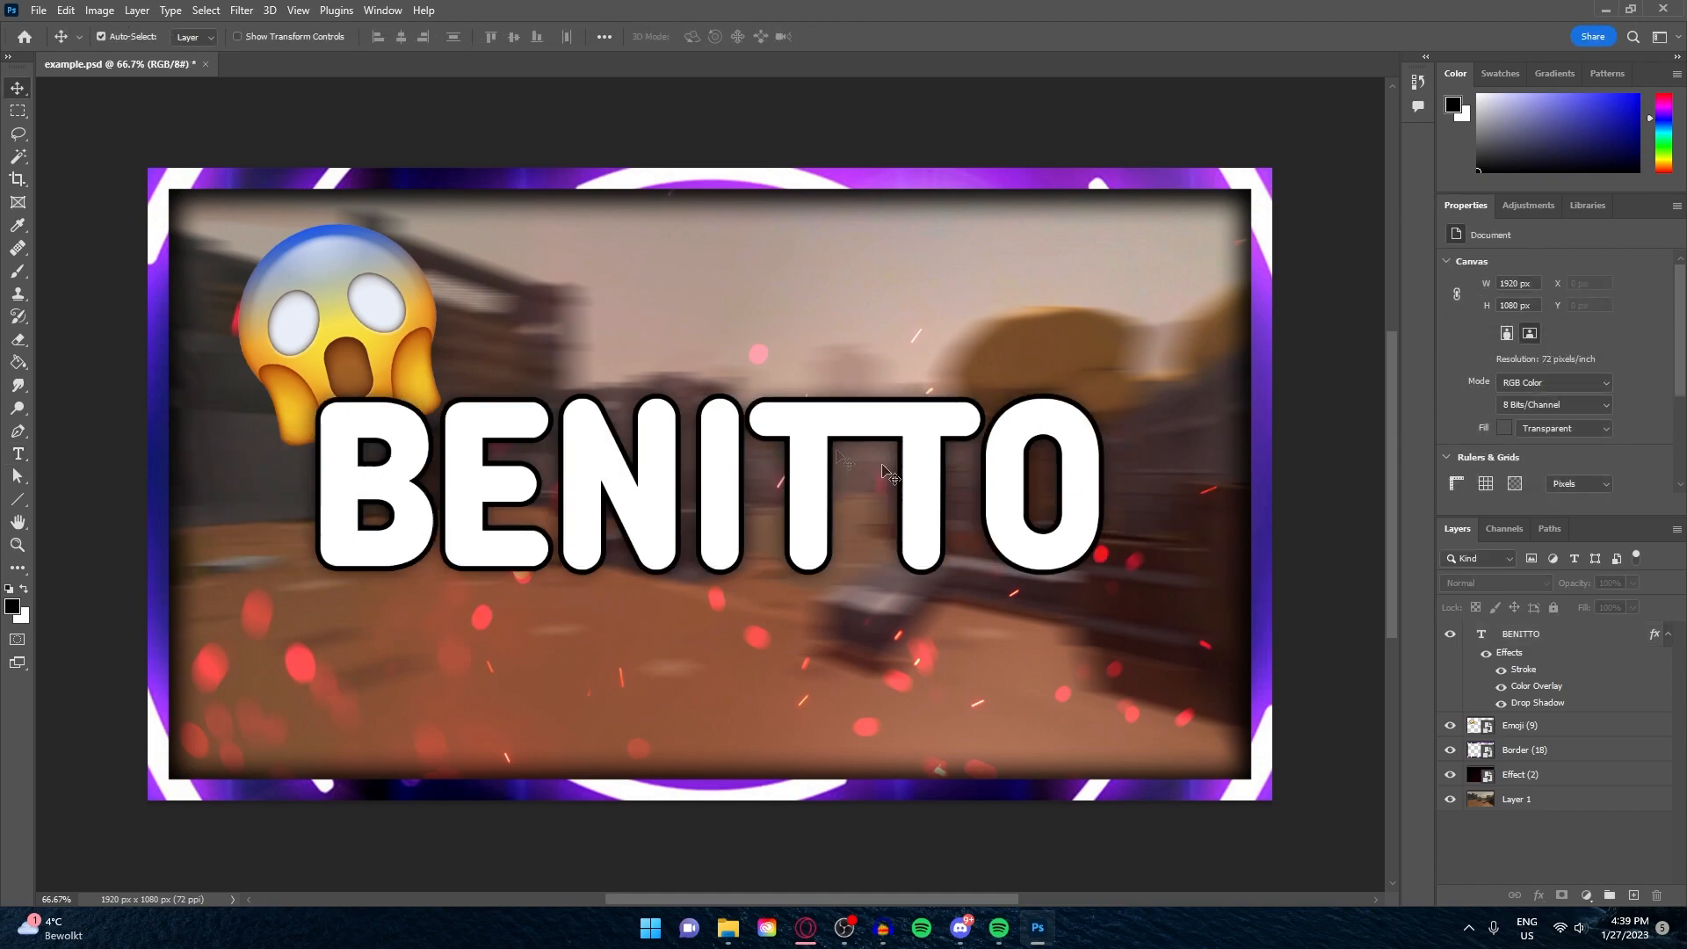
mouse_move(1006, 593)
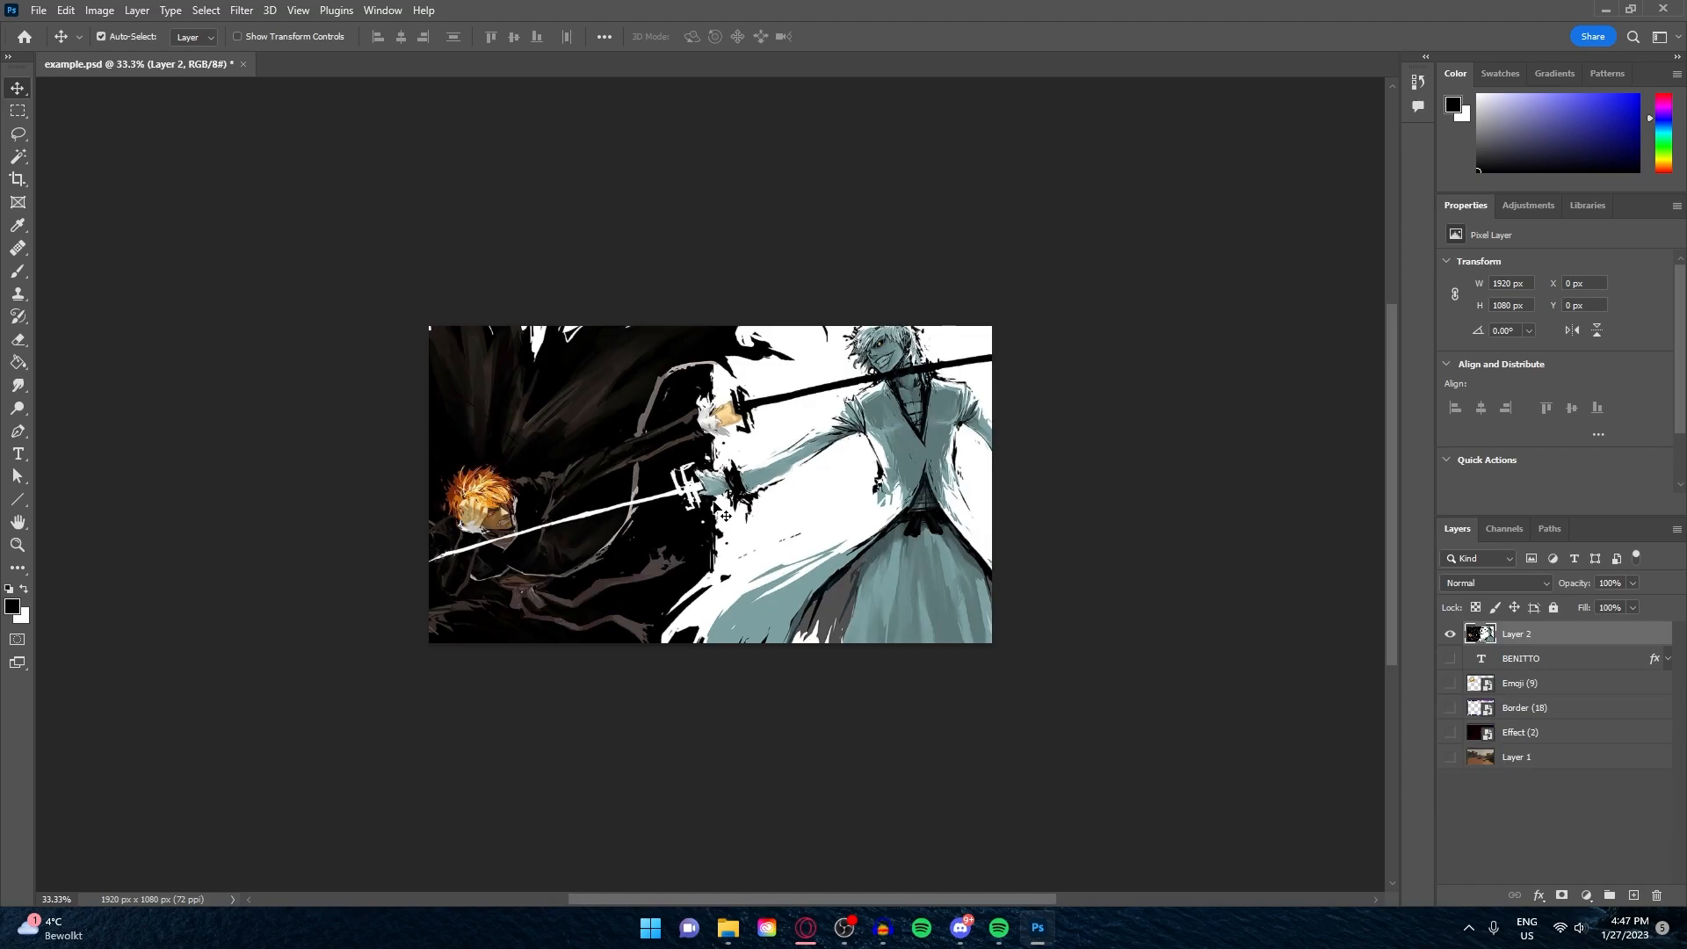
mouse_move(1361, 689)
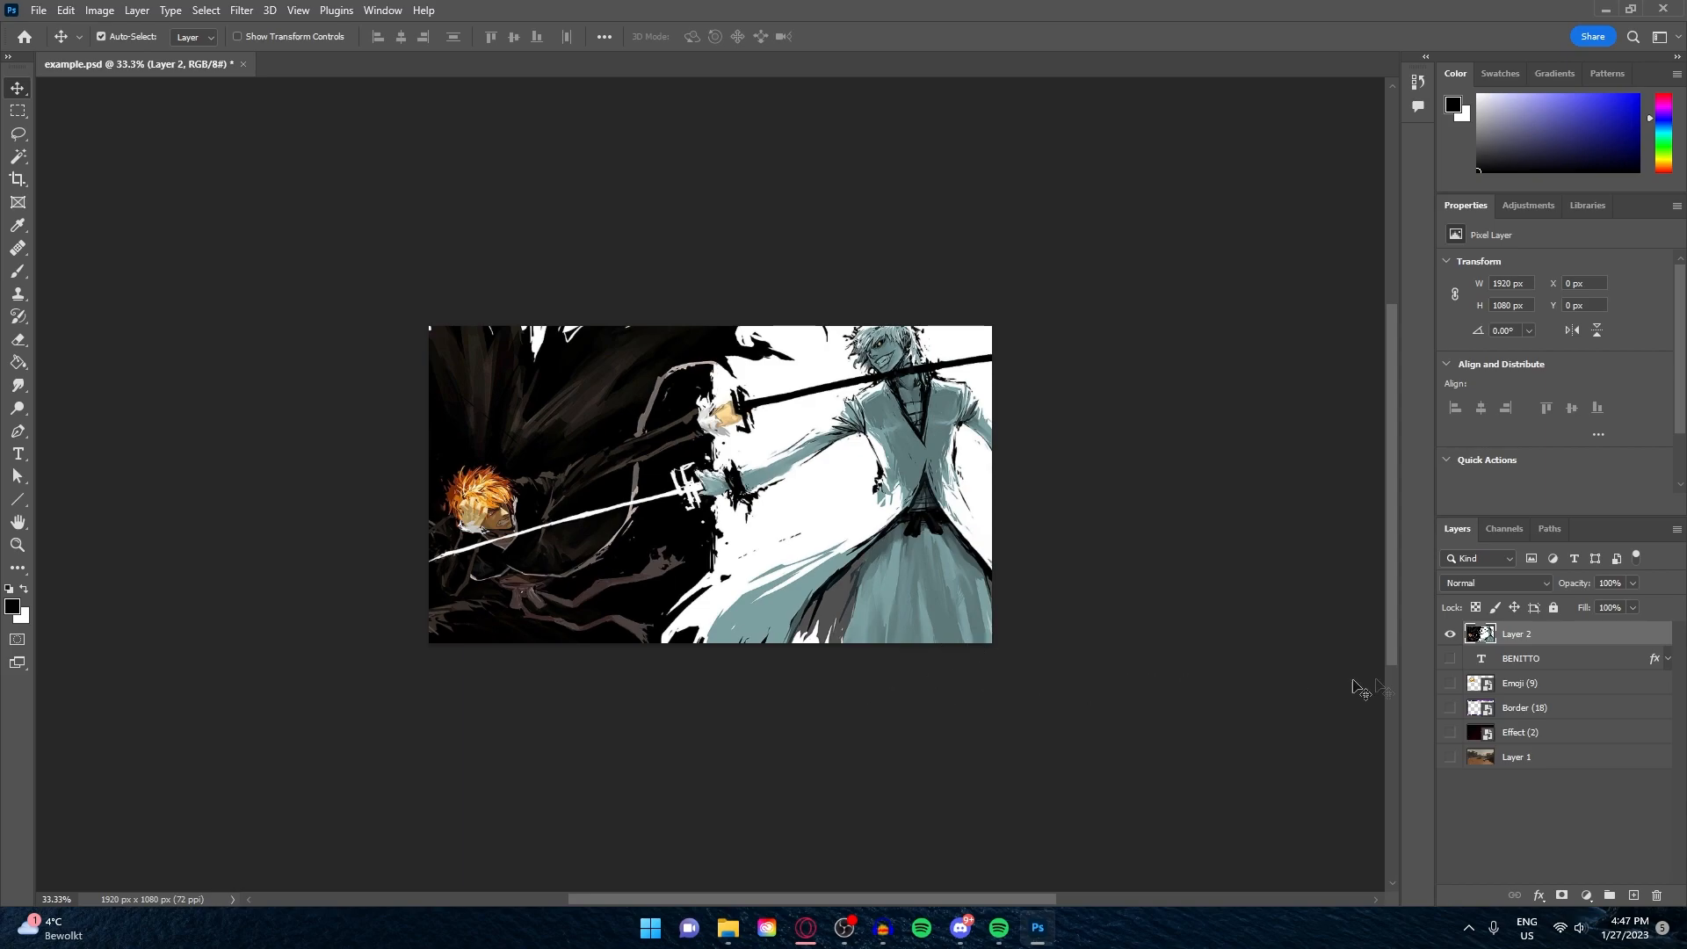
click(1450, 634)
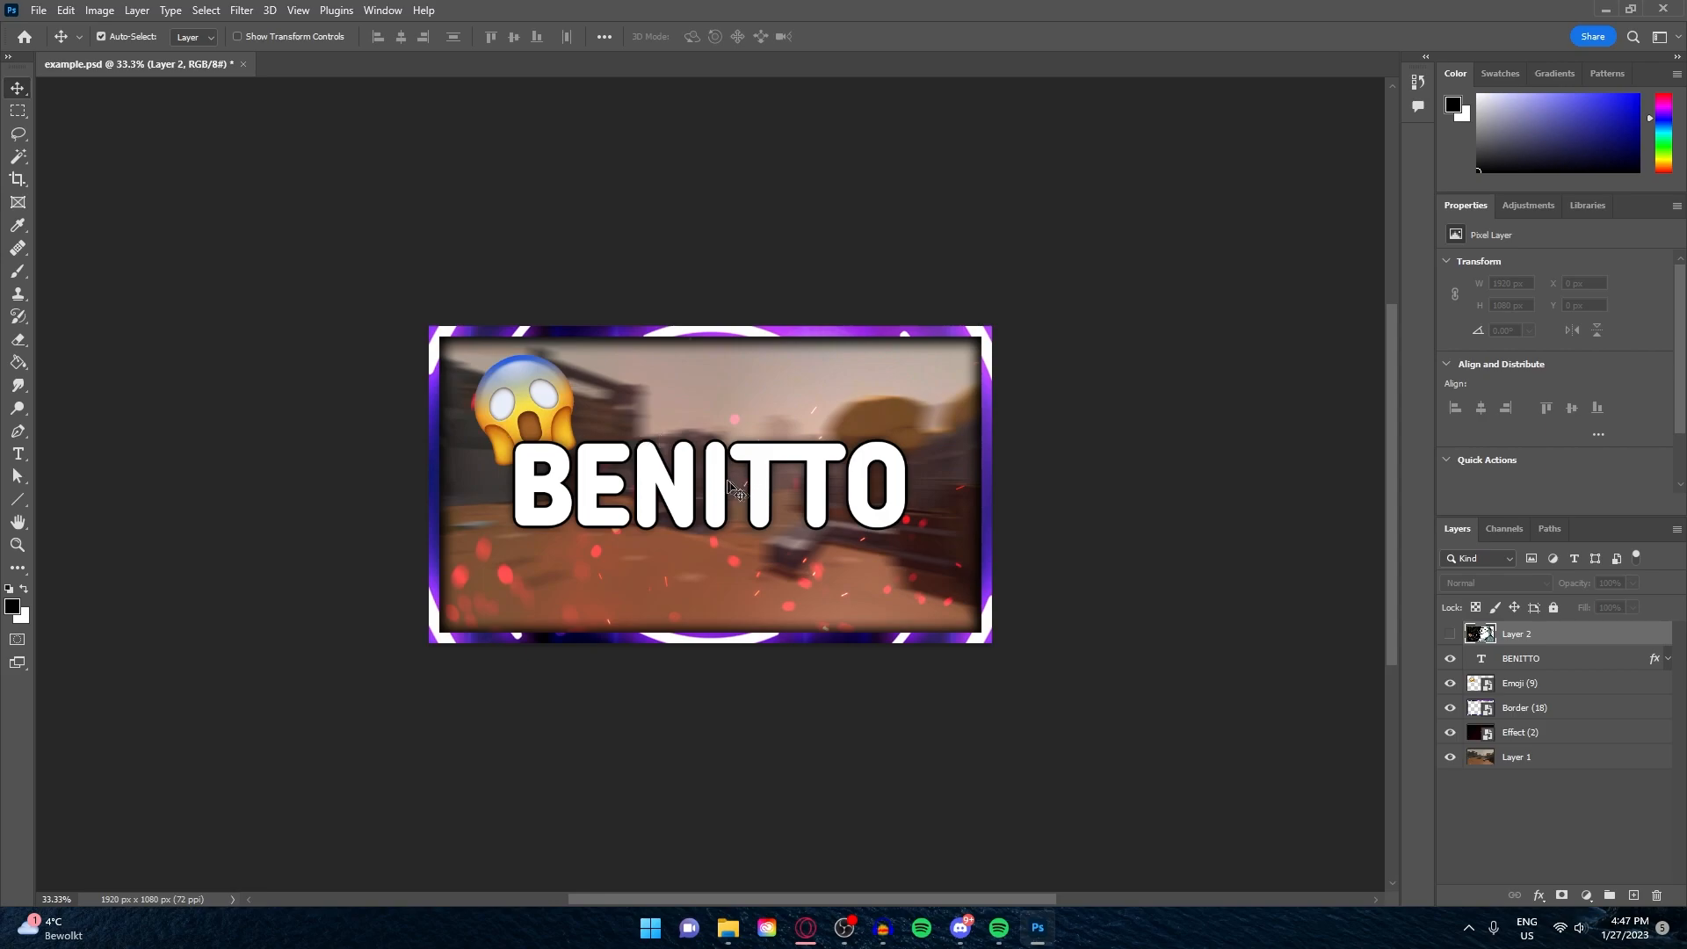
click(1450, 635)
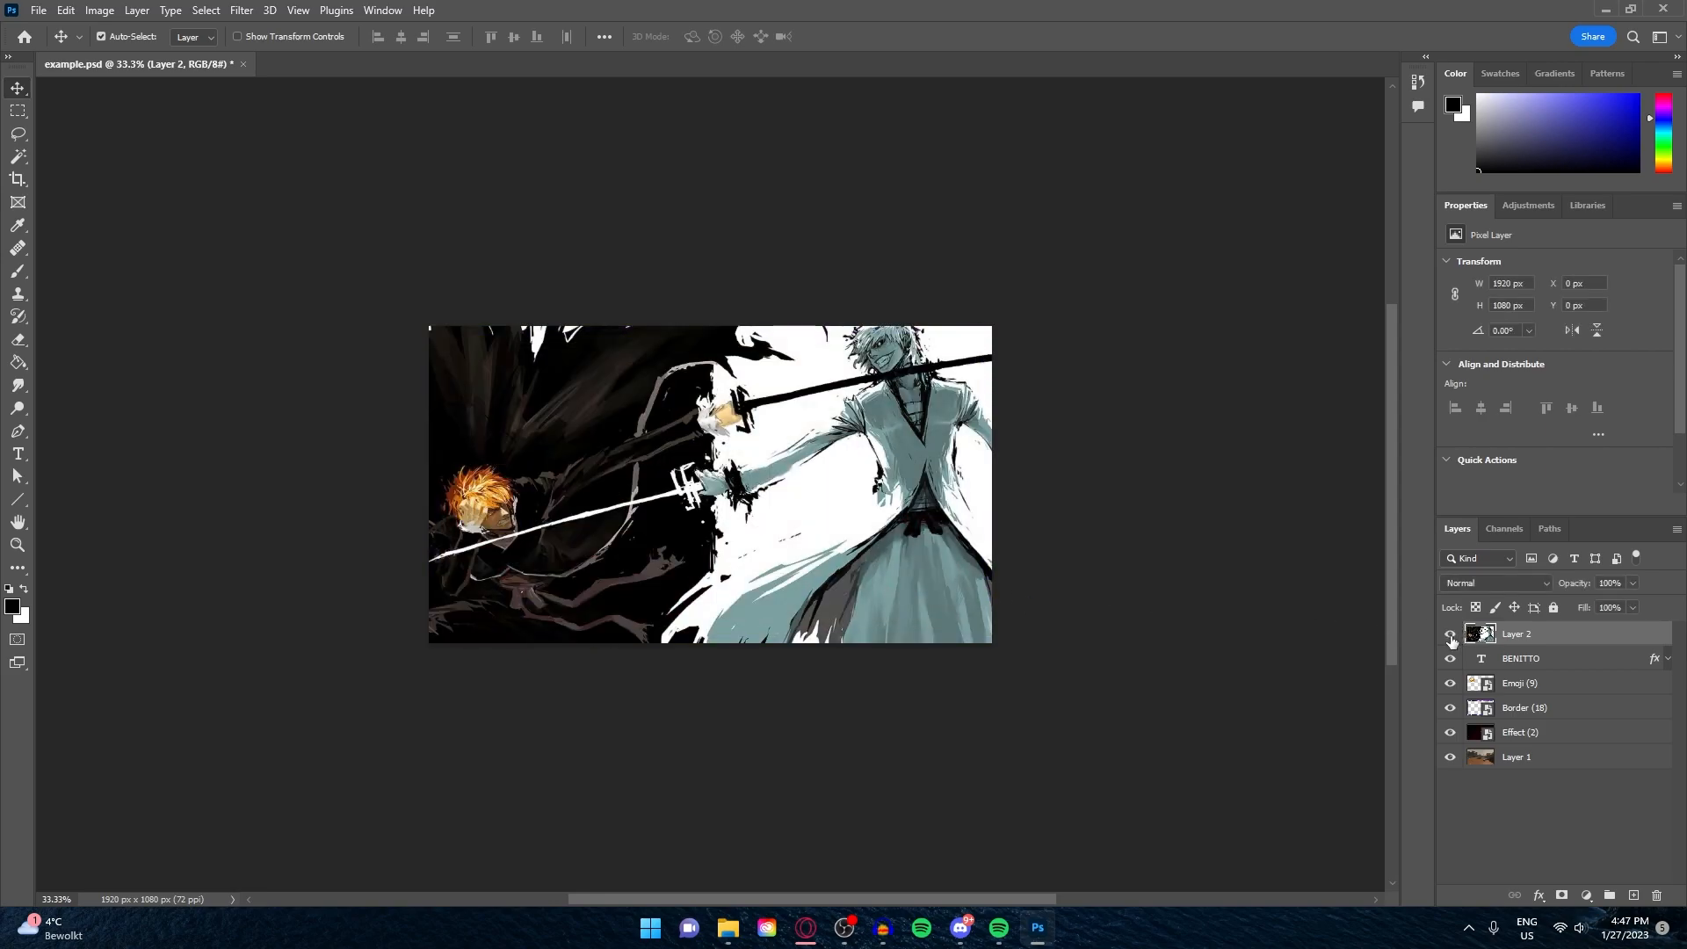
click(1451, 634)
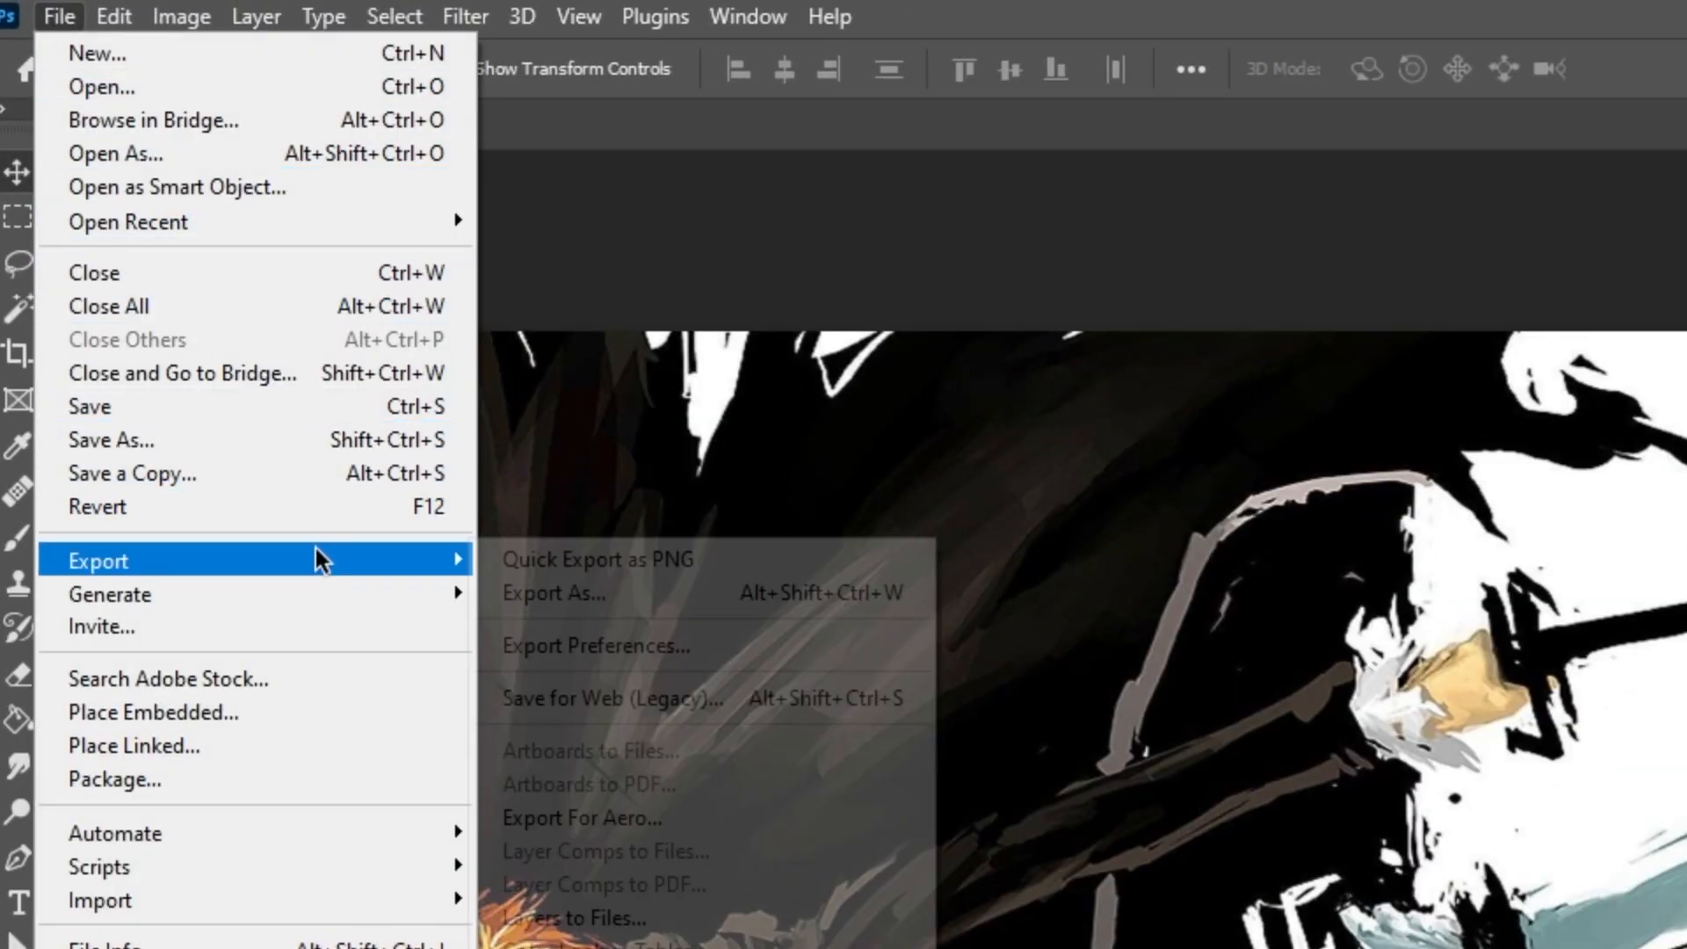
In Export As with PNG format, try scale 50% then 33% to shrink the file size.
click(554, 592)
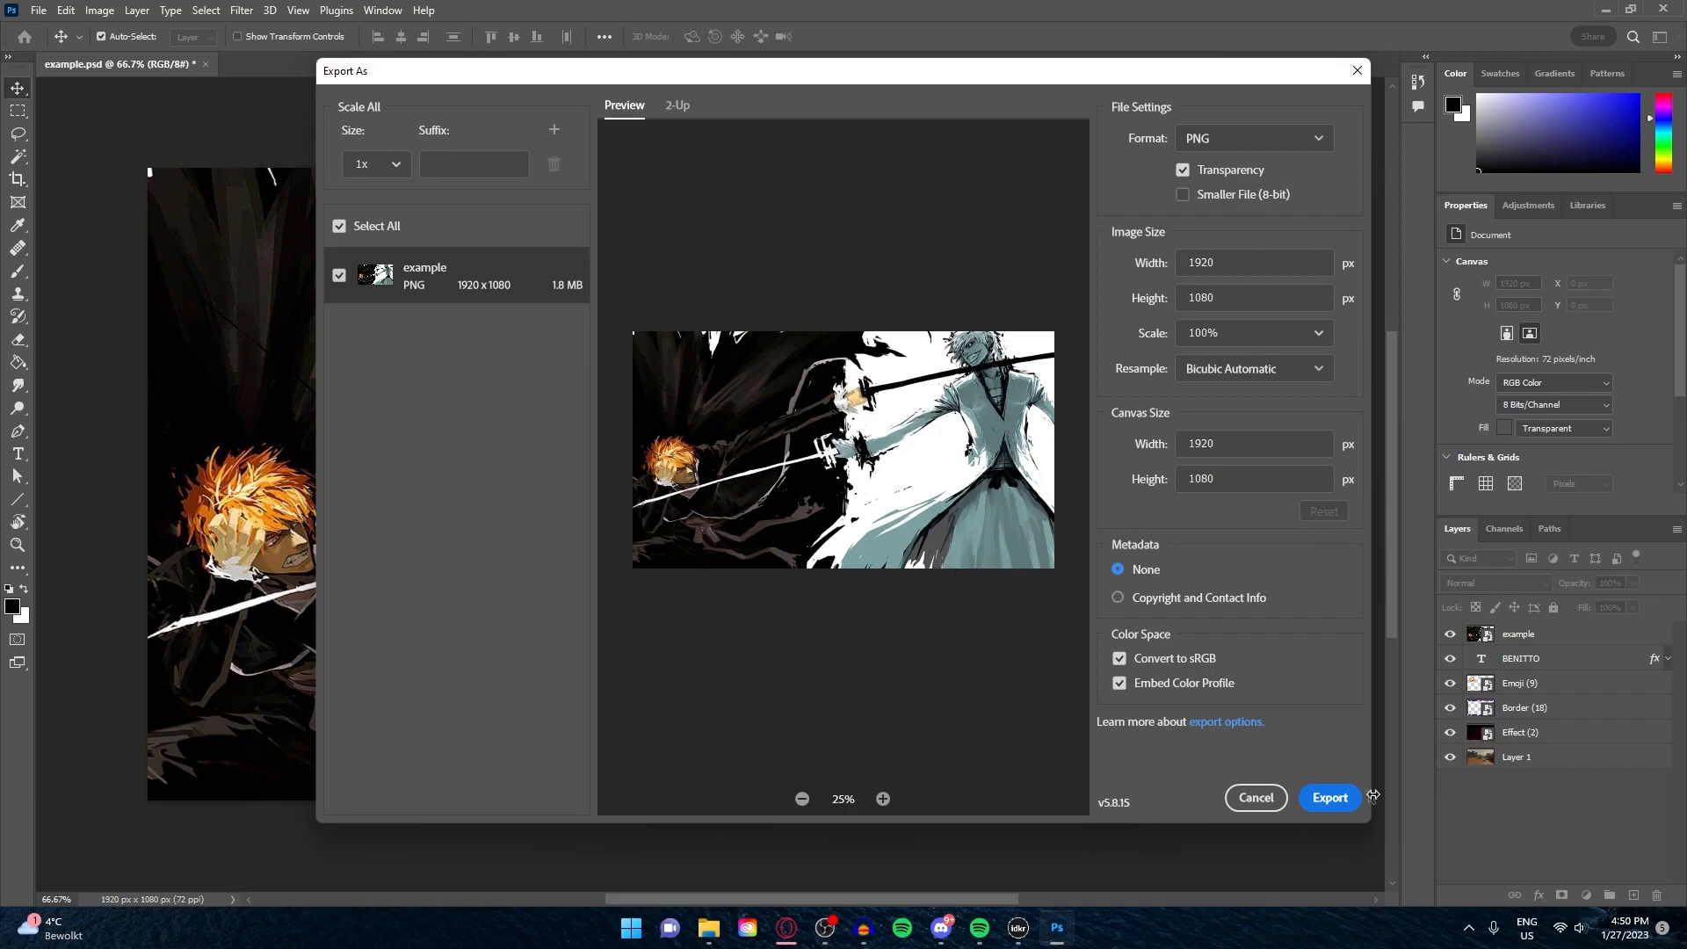
mouse_move(573, 311)
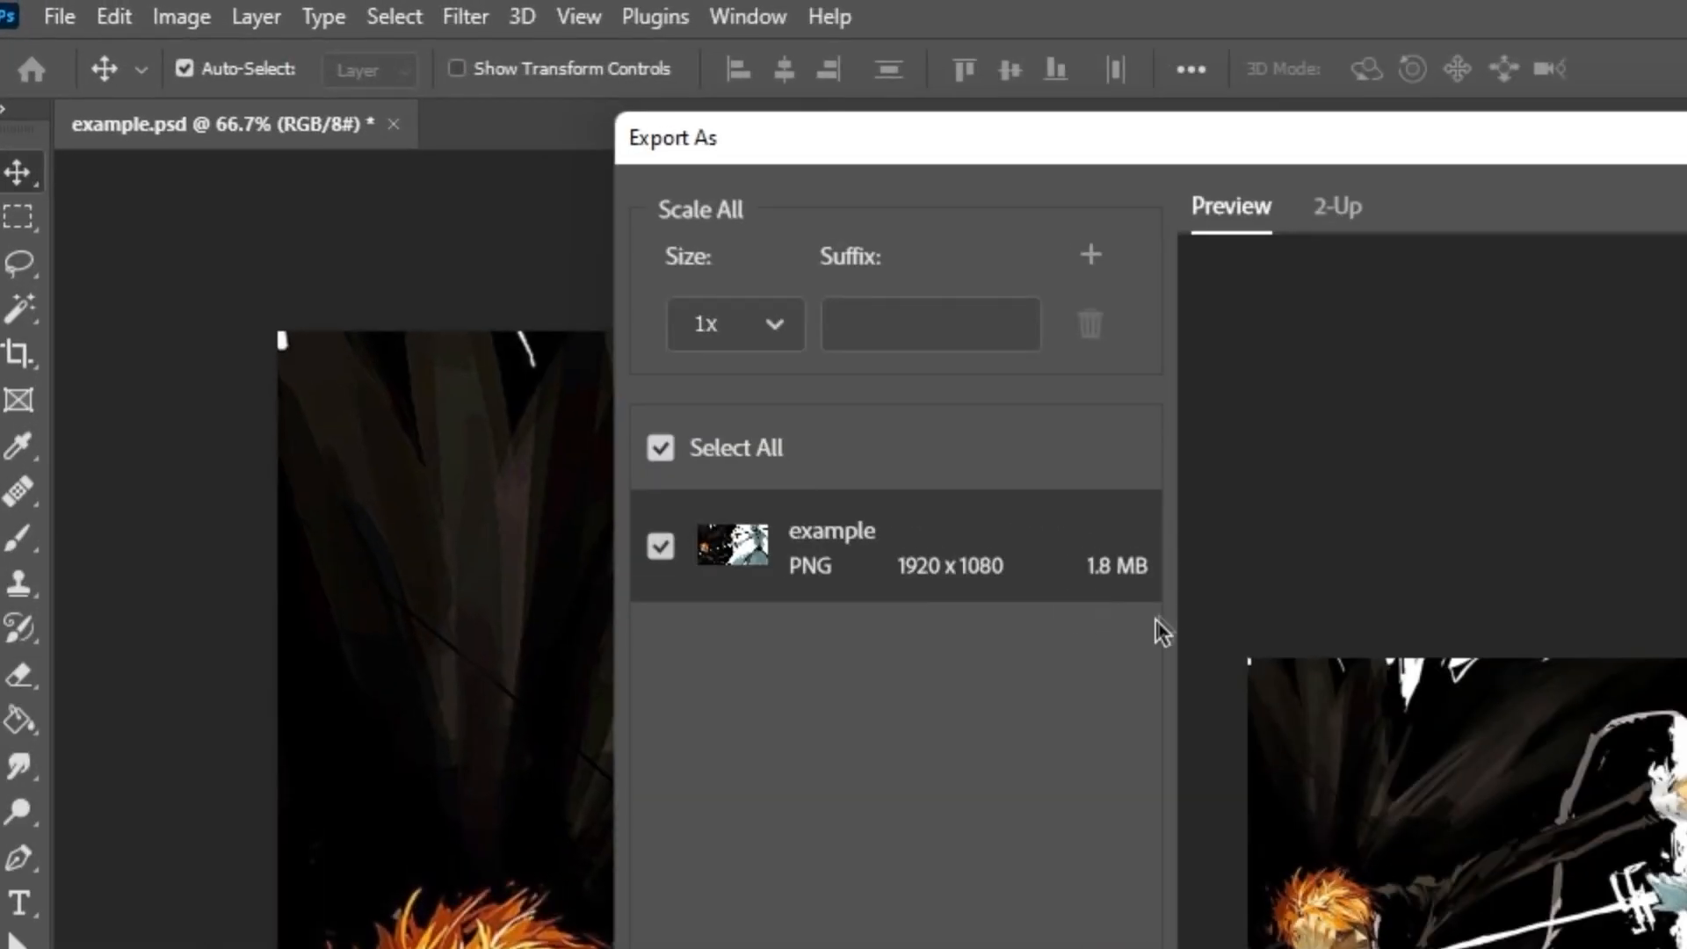
mouse_move(1150, 562)
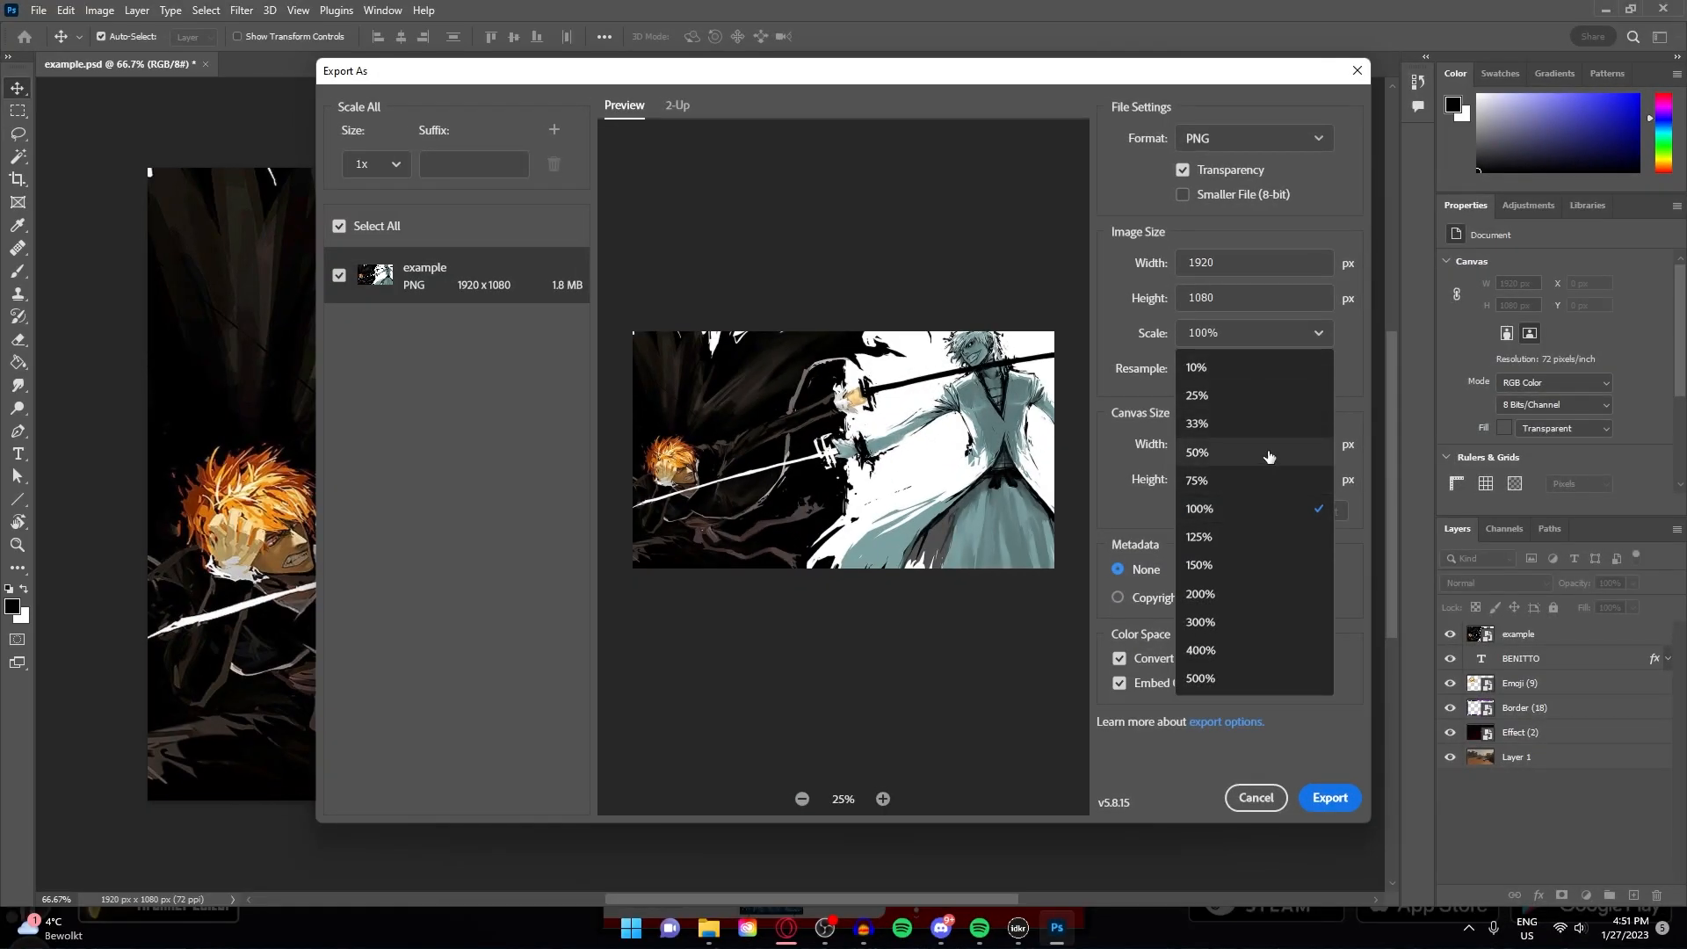
click(1197, 451)
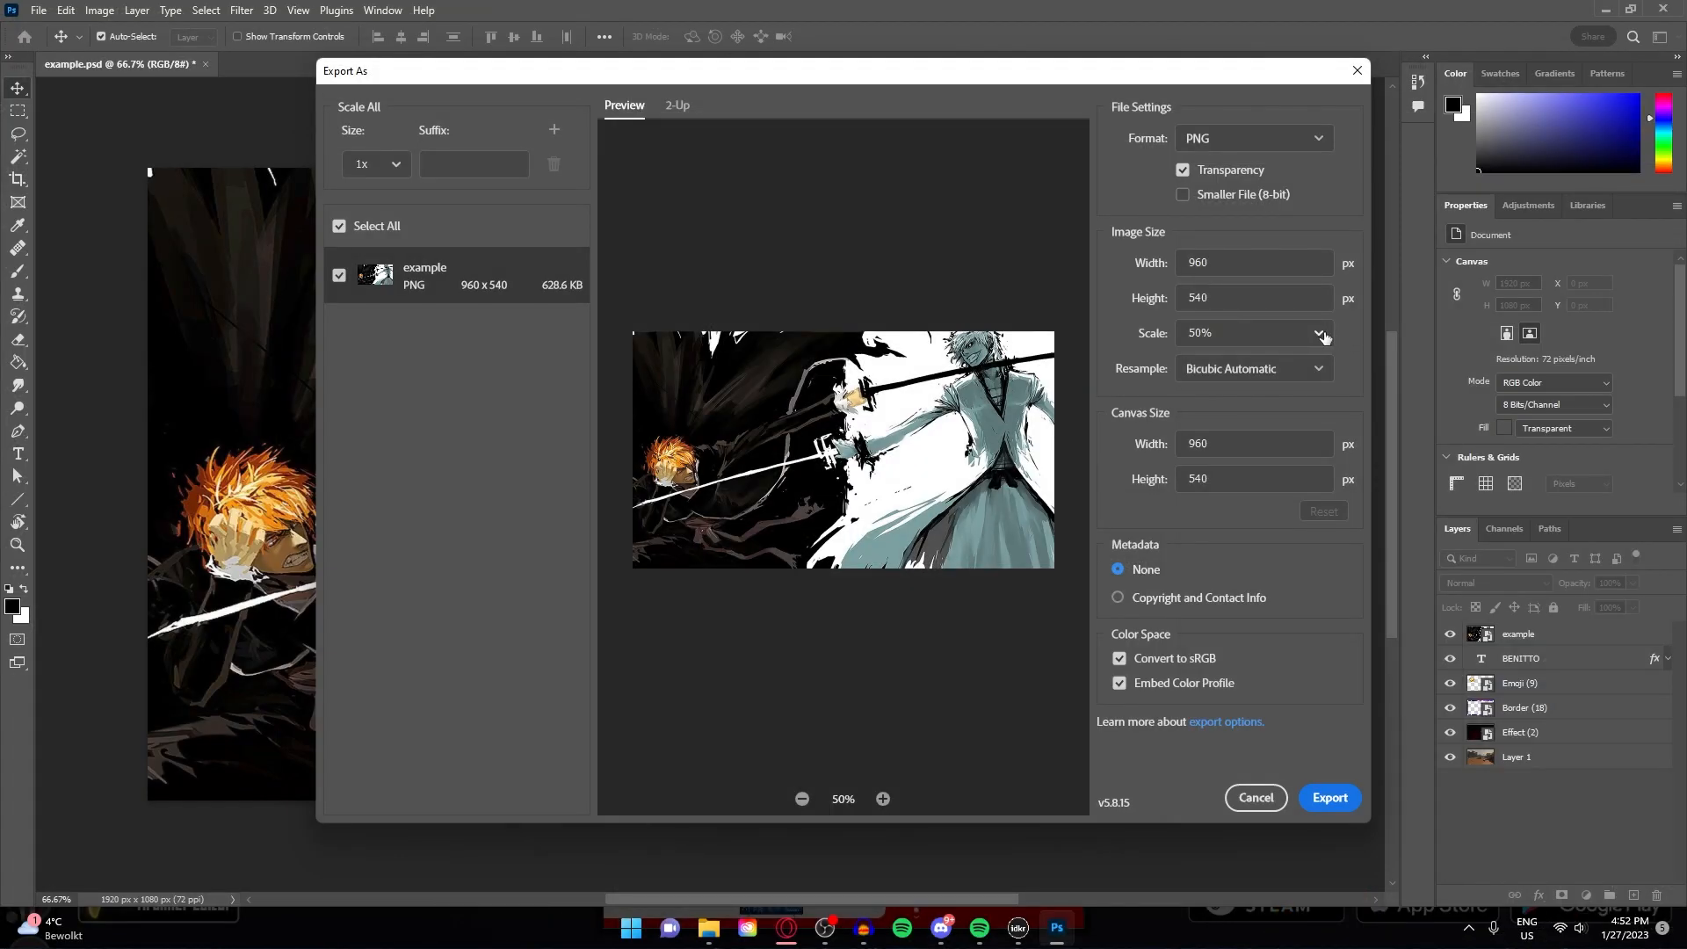
click(1321, 336)
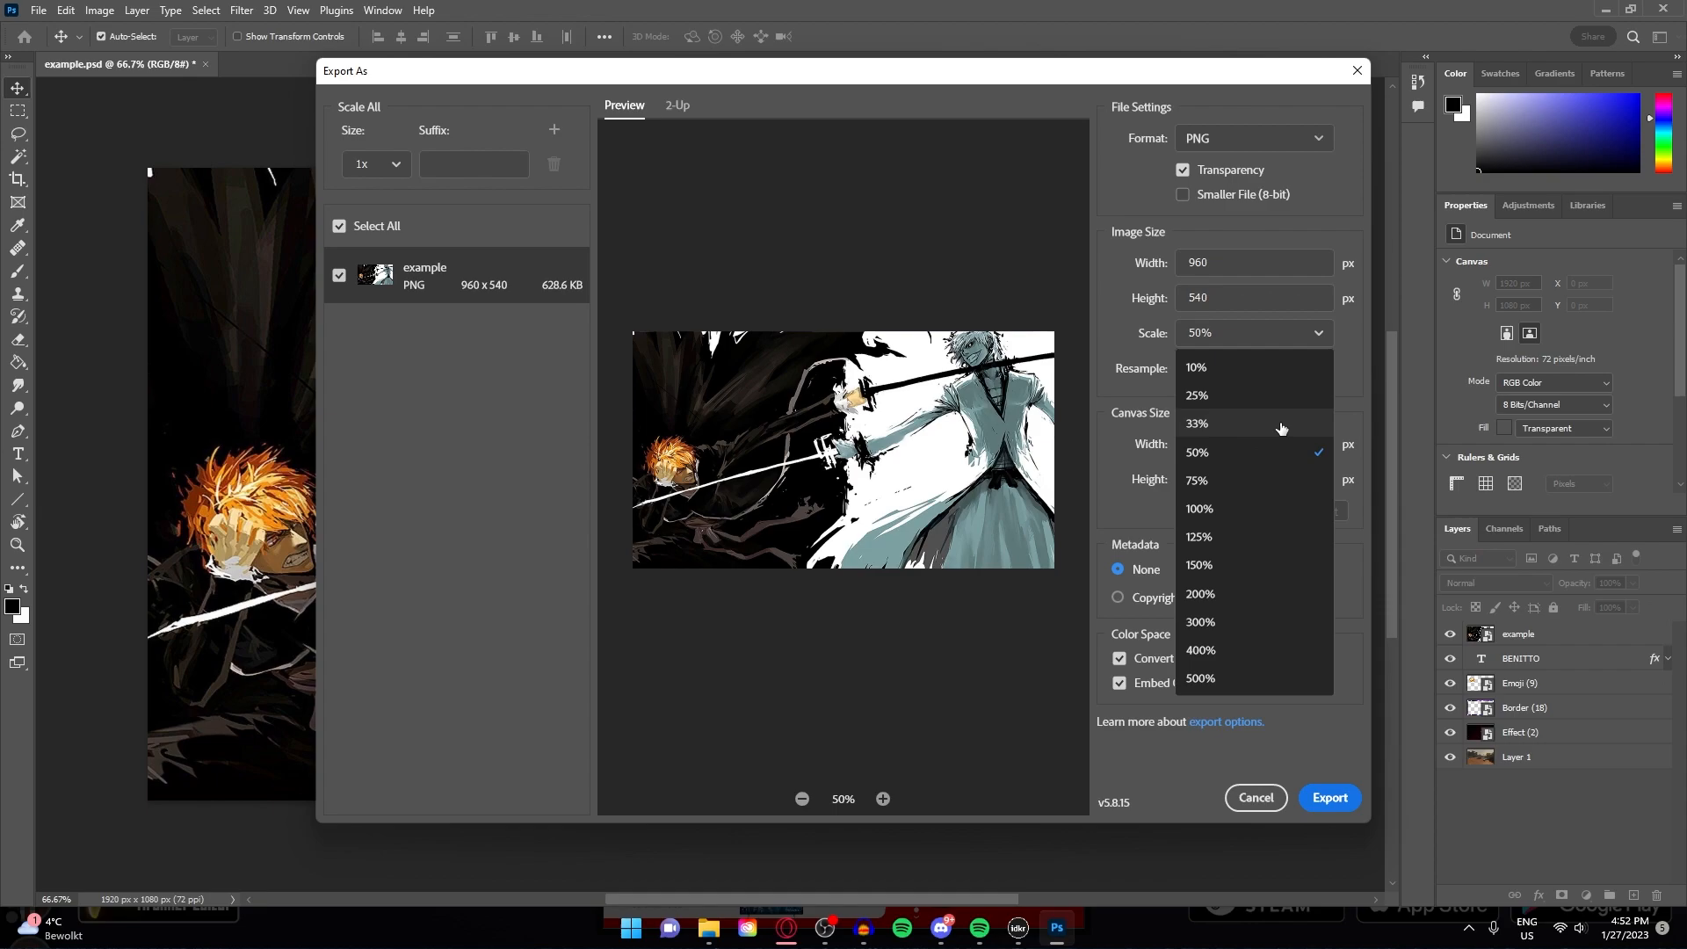
click(1197, 424)
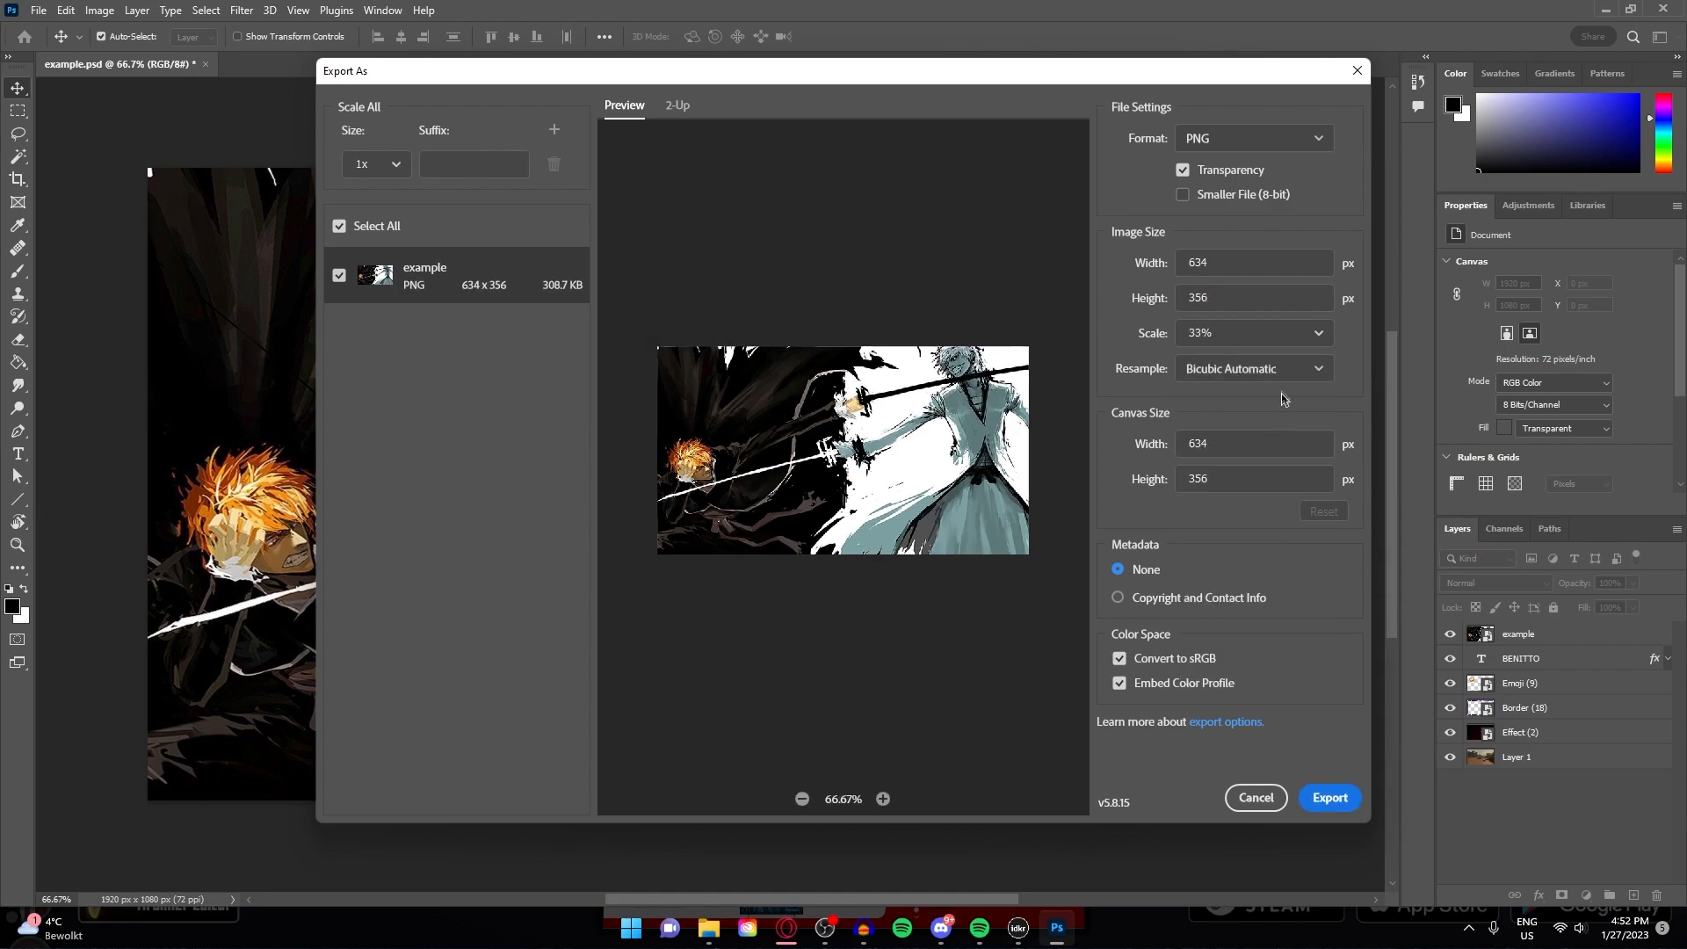
Settle on 25% scale (480×270, about 191 KB) and export the PNG thumbnail.
click(1251, 332)
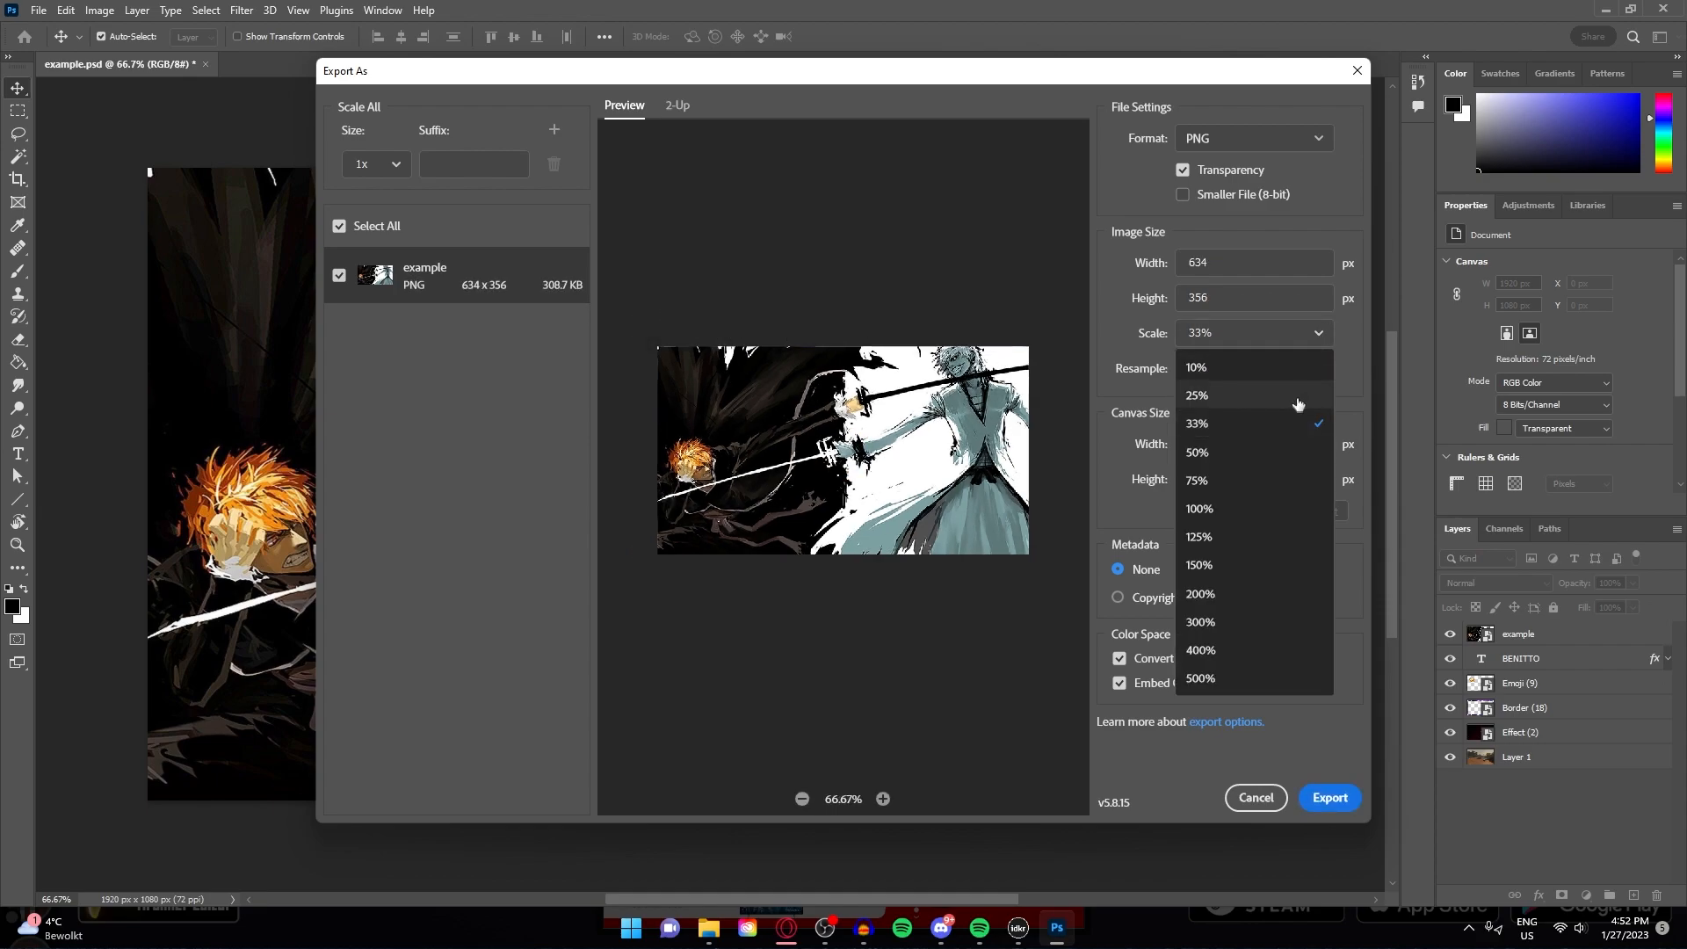
click(1197, 395)
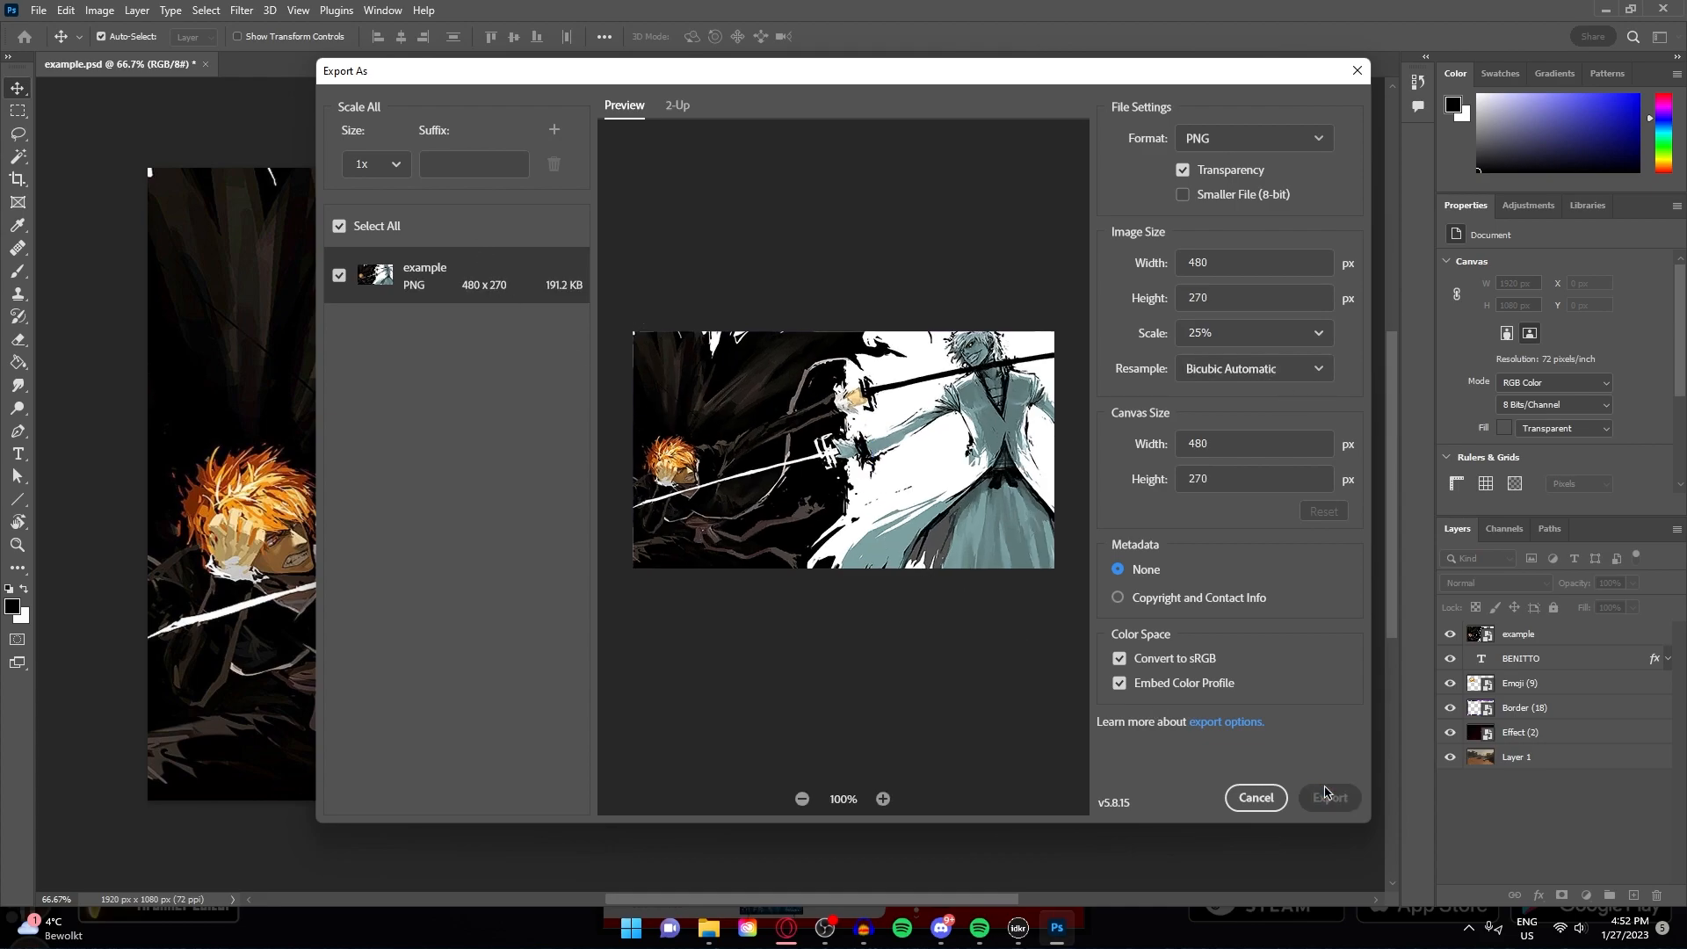
click(1329, 798)
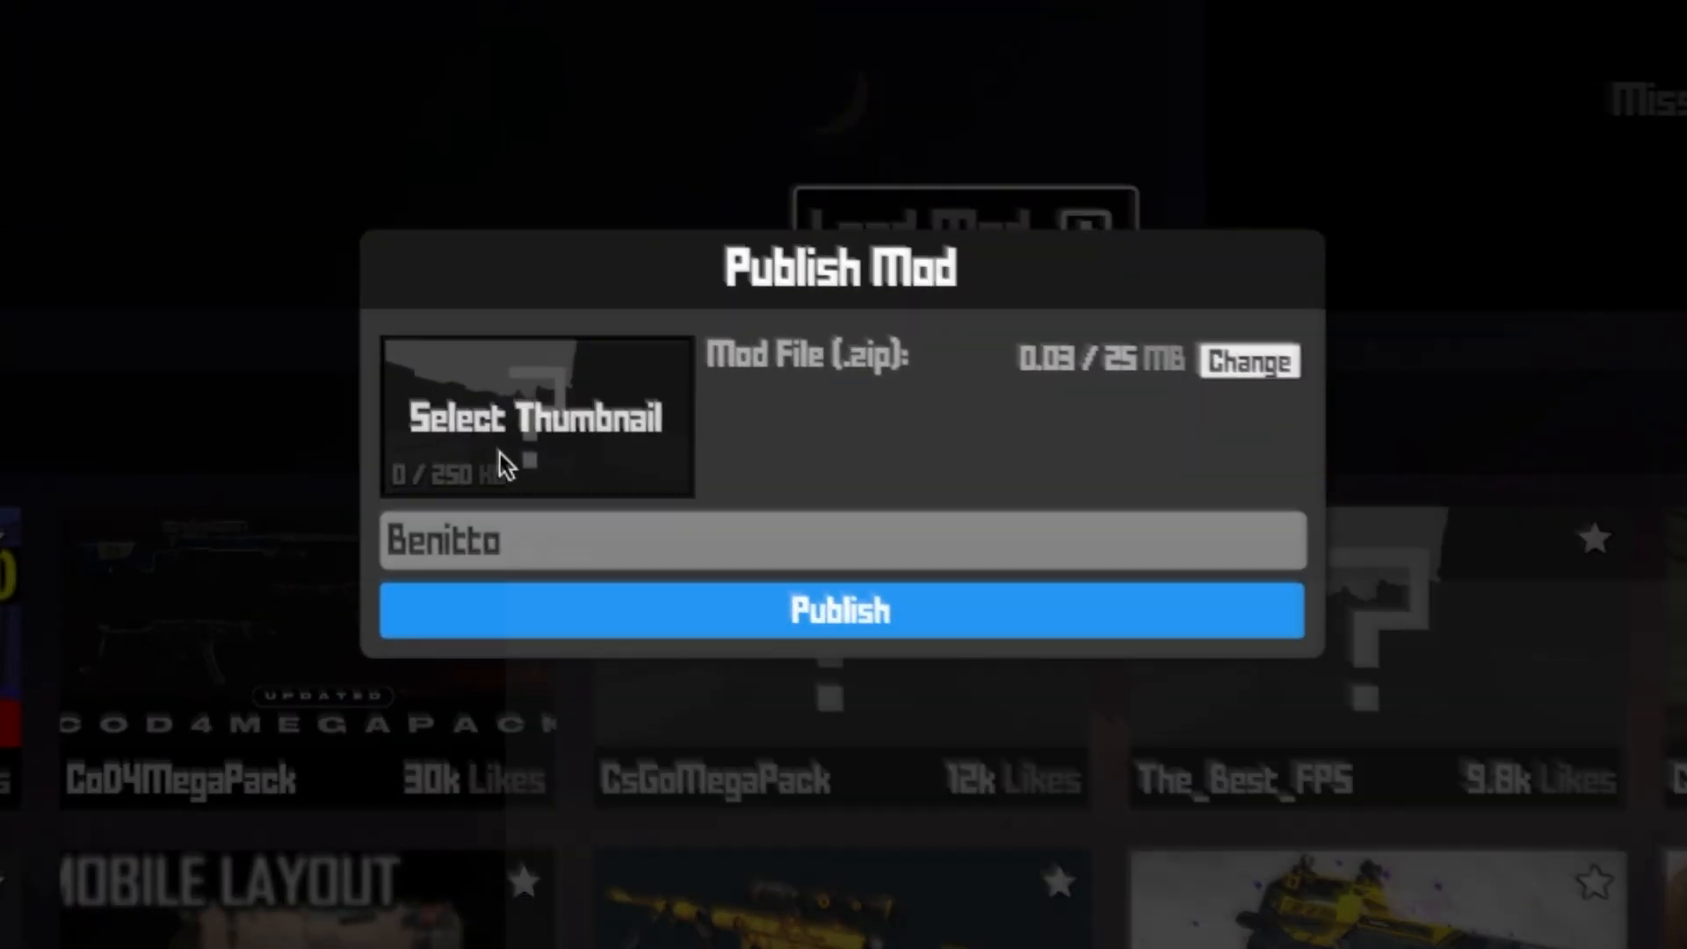
Attach the exported PNG as the mod thumbnail in the Publish Mod dialog.
click(841, 612)
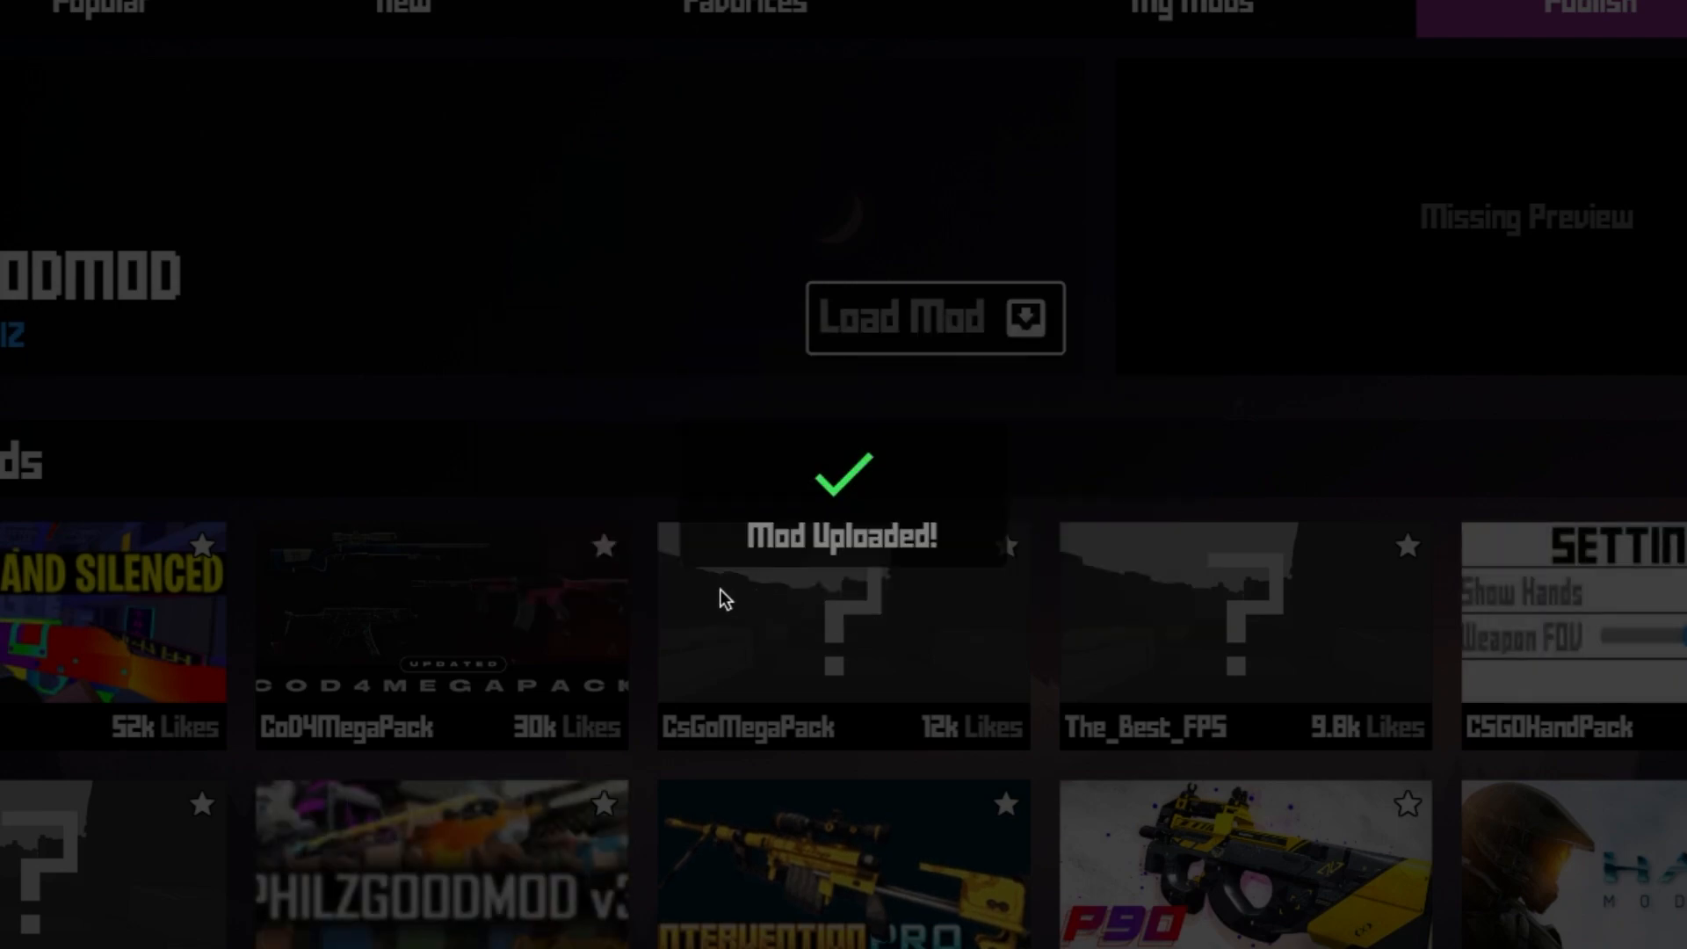